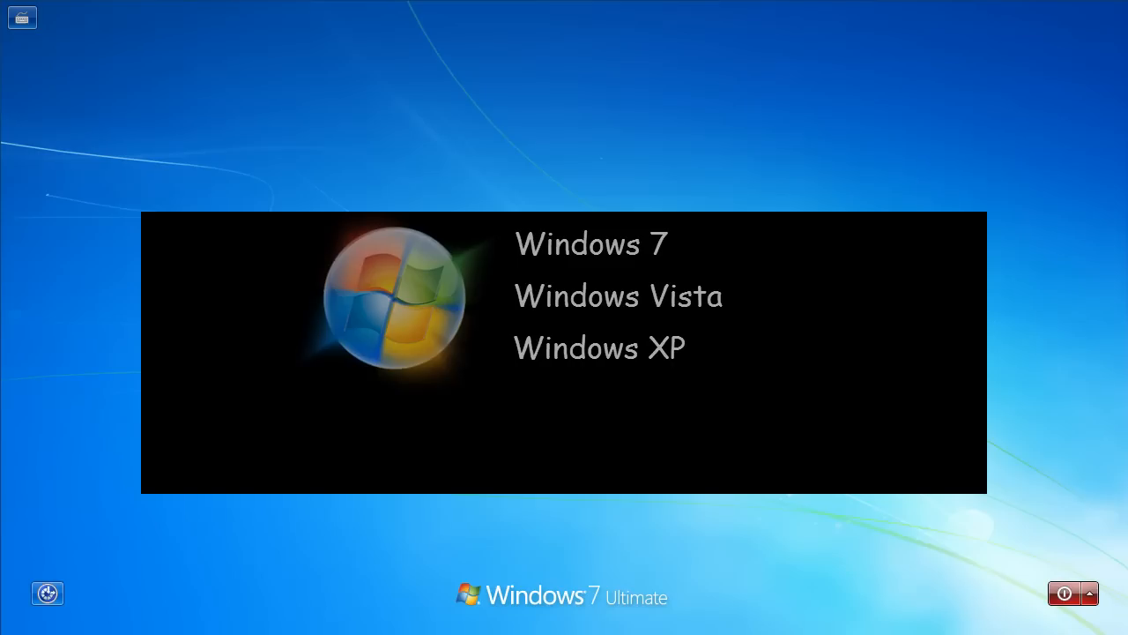
Sign in by selecting the user account tile on the Windows 7 logon screen
{"action": "left_click", "coordinate": [590, 244]}
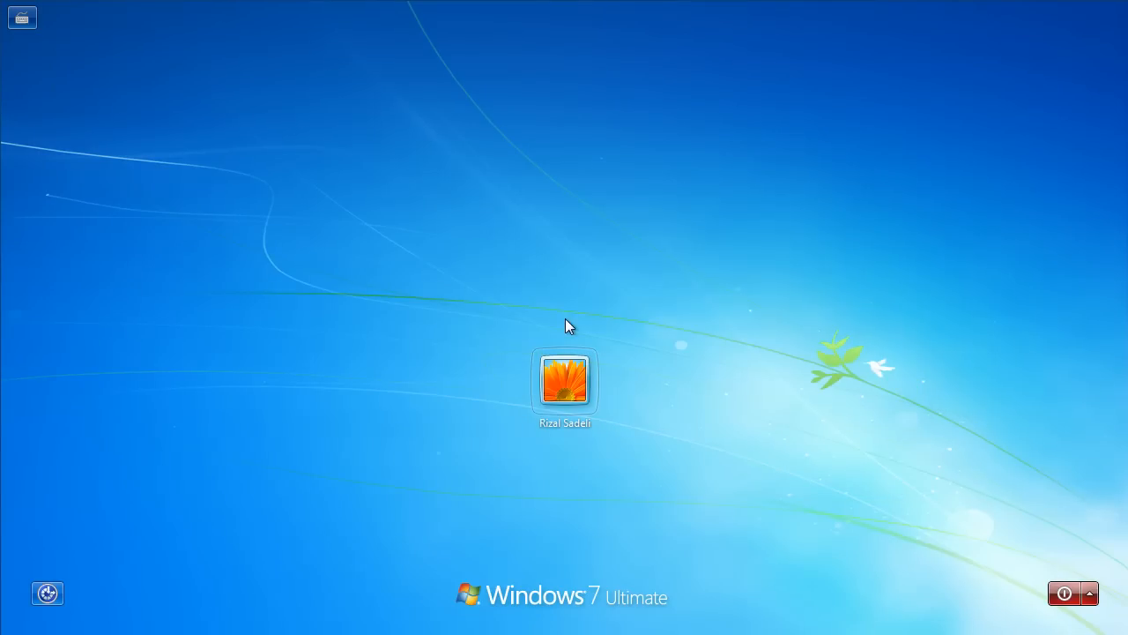
{"action": "mouse_move", "coordinate": [879, 98]}
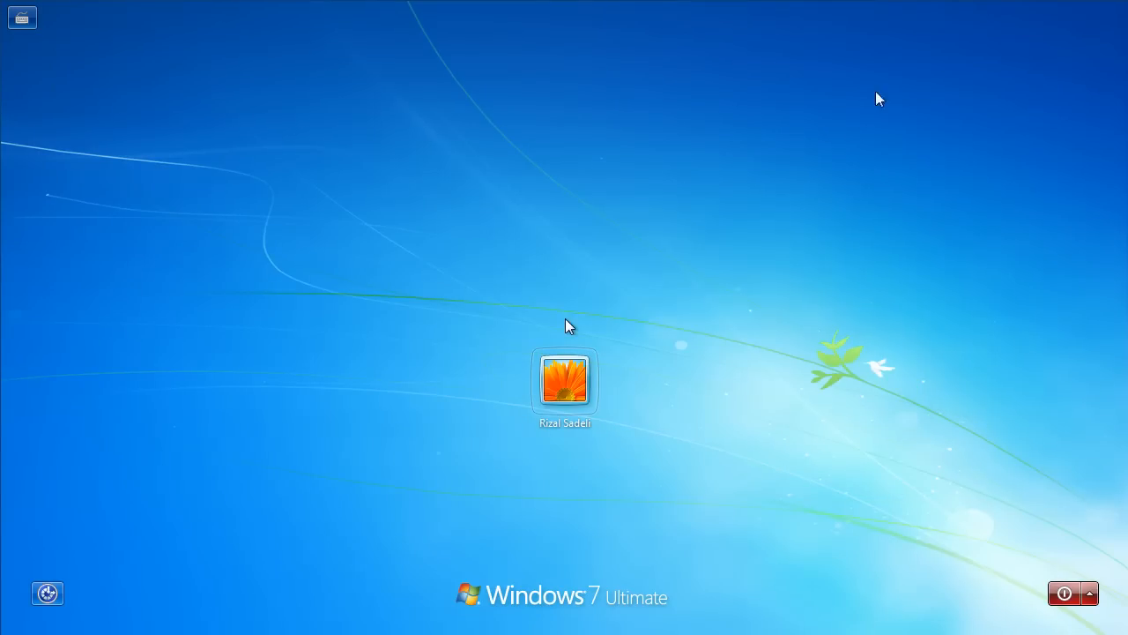
{"action": "mouse_move", "coordinate": [442, 563]}
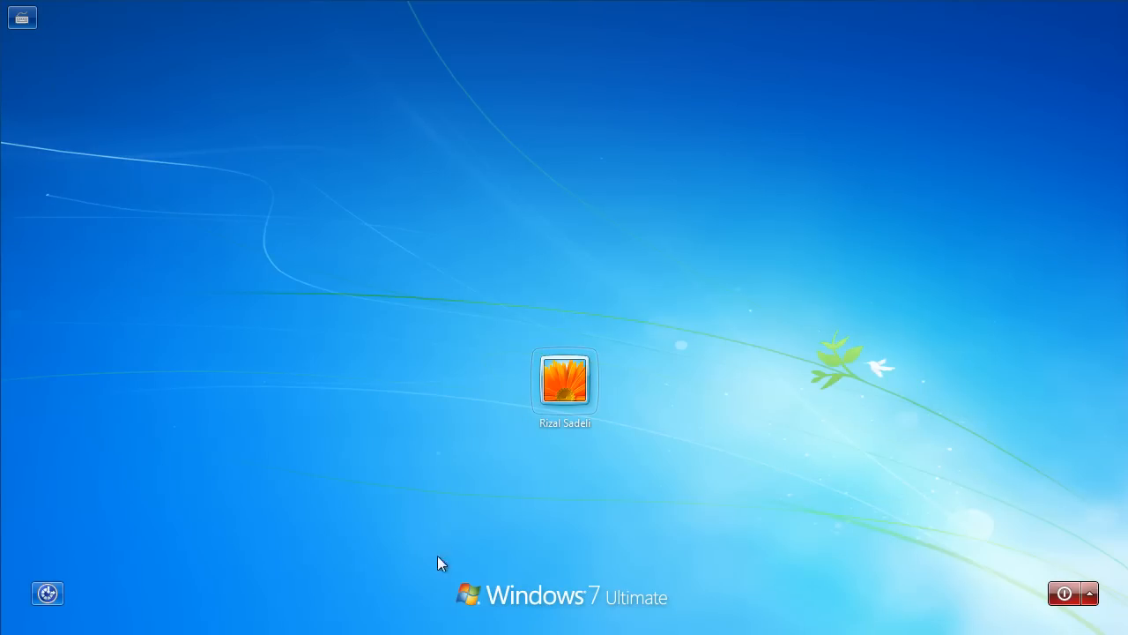
{"action": "mouse_move", "coordinate": [809, 388]}
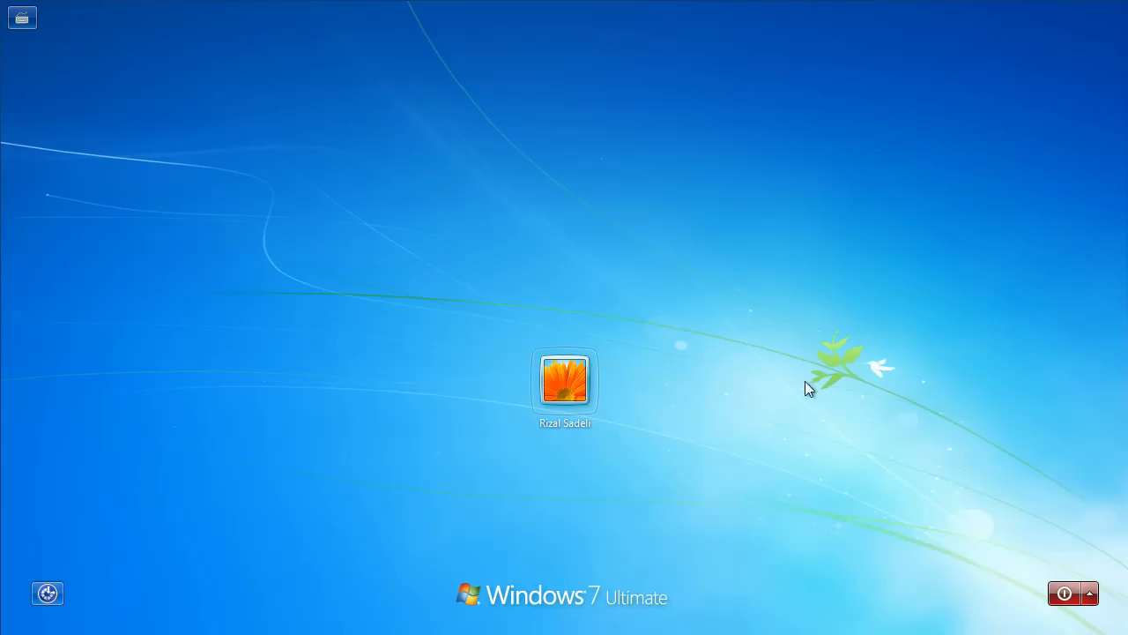
{"action": "mouse_move", "coordinate": [615, 615]}
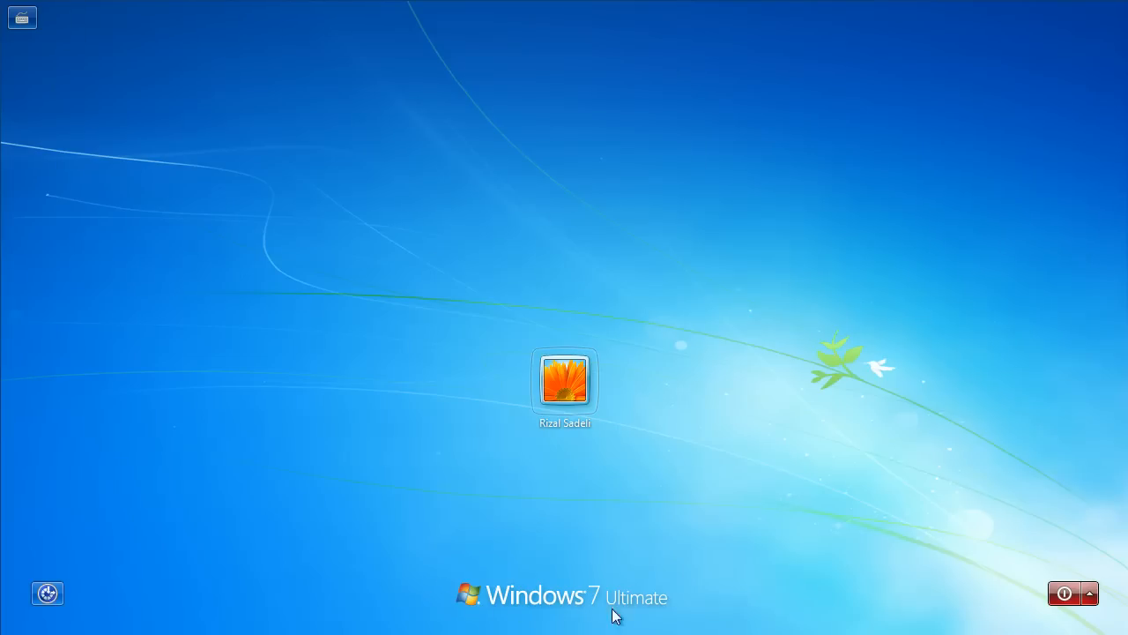
{"action": "mouse_move", "coordinate": [476, 592]}
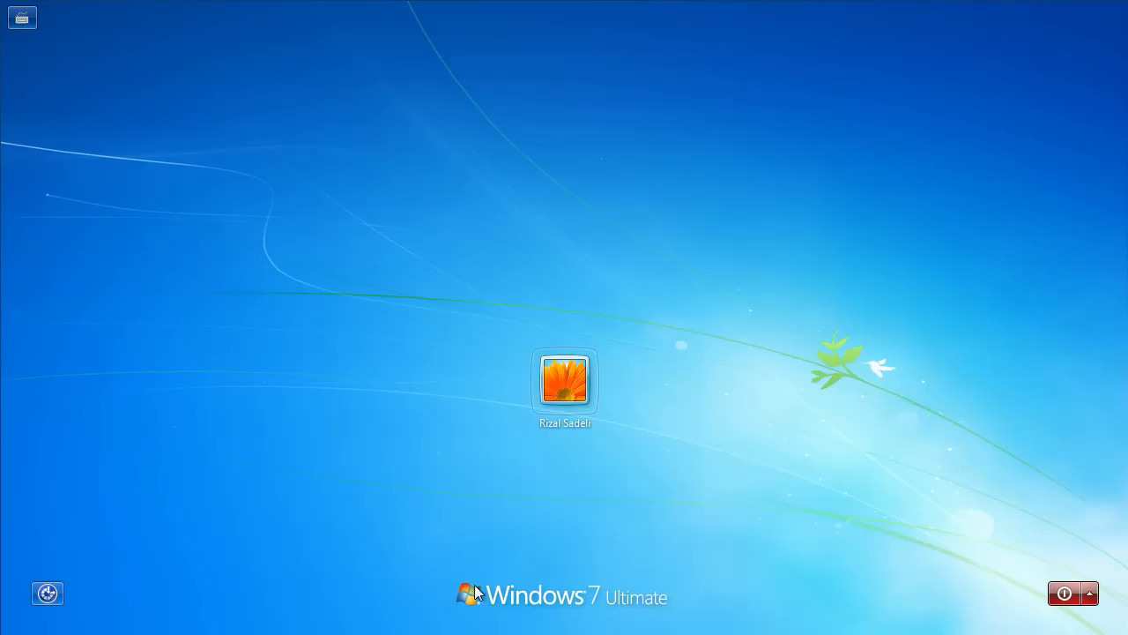
{"action": "left_click", "coordinate": [564, 382]}
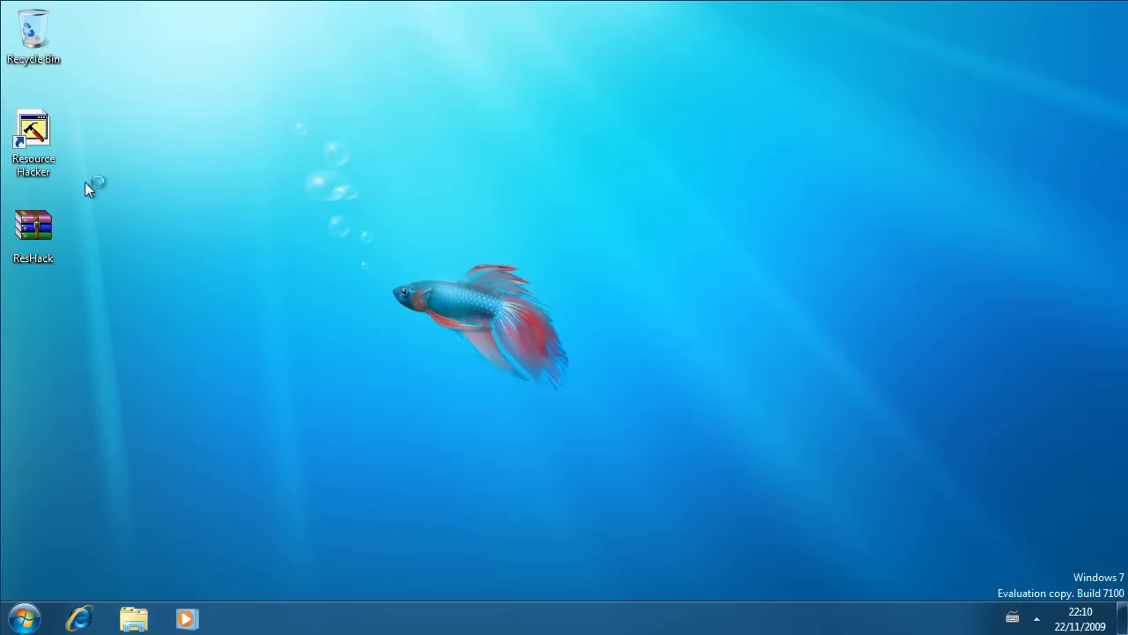
Bring up Internet Explorer and scroll to the Resource Hacker 3.4.0 download sites section
{"action": "left_click", "coordinate": [79, 616]}
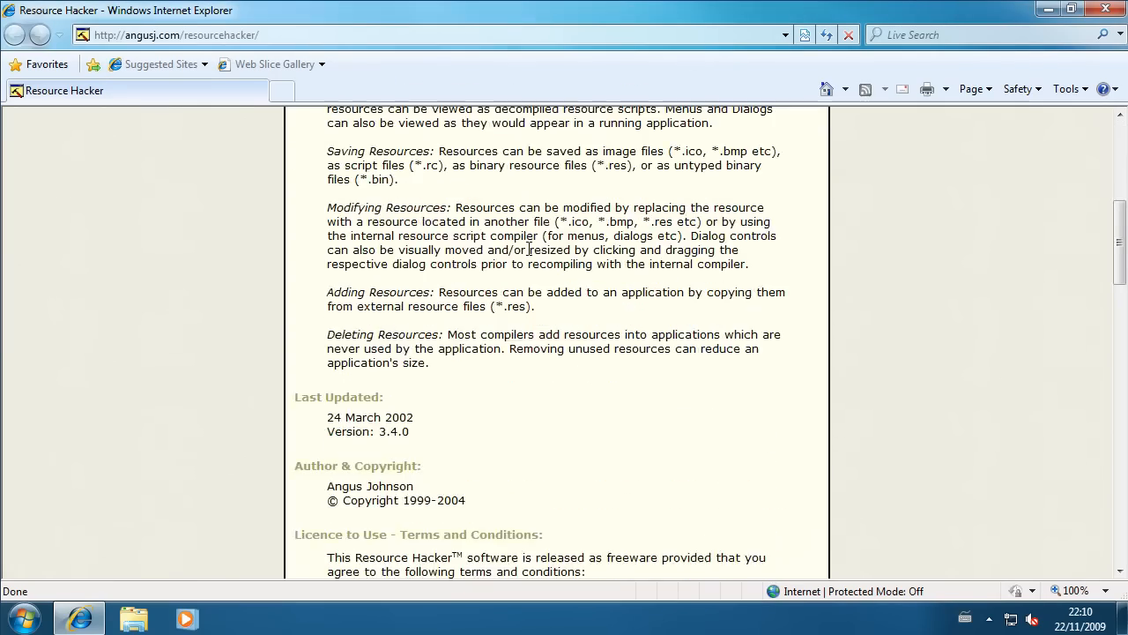
{"action": "scroll", "scroll_direction": "down", "scroll_amount": 3}
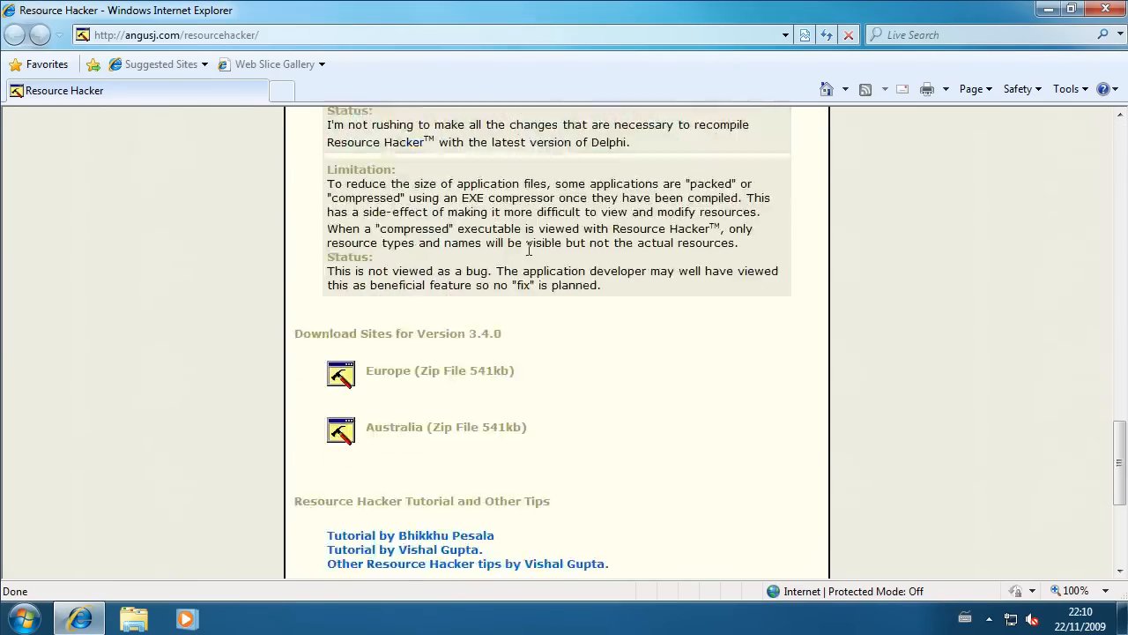
{"action": "mouse_move", "coordinate": [427, 423]}
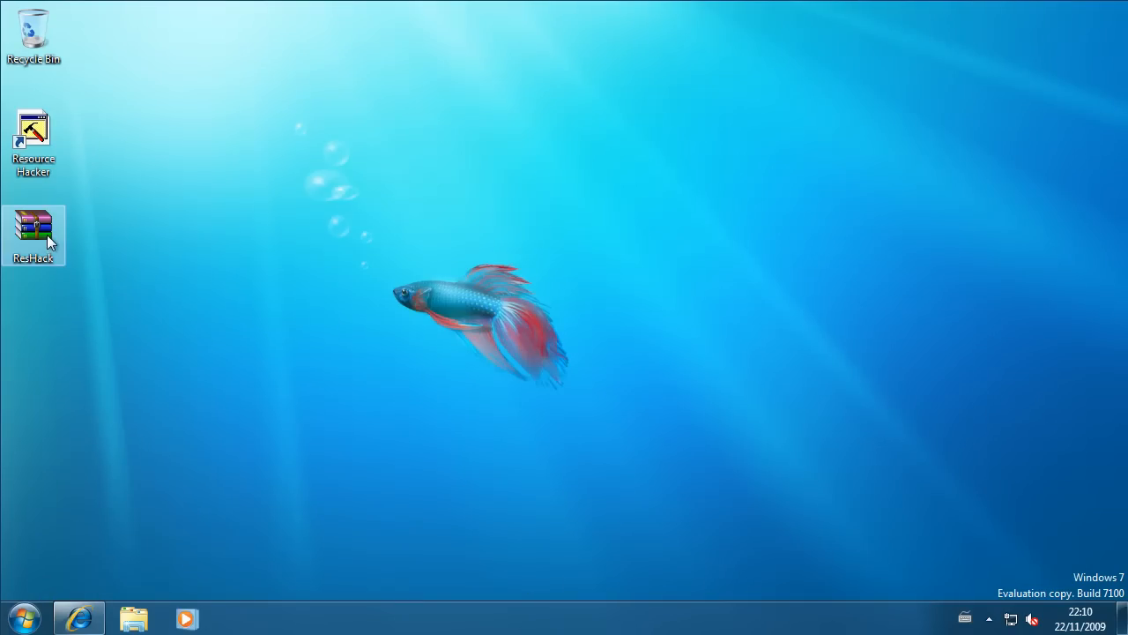
Open ResHack.zip in WinRAR and run ResHacker.exe from the archive
{"action": "double_click", "coordinate": [33, 223]}
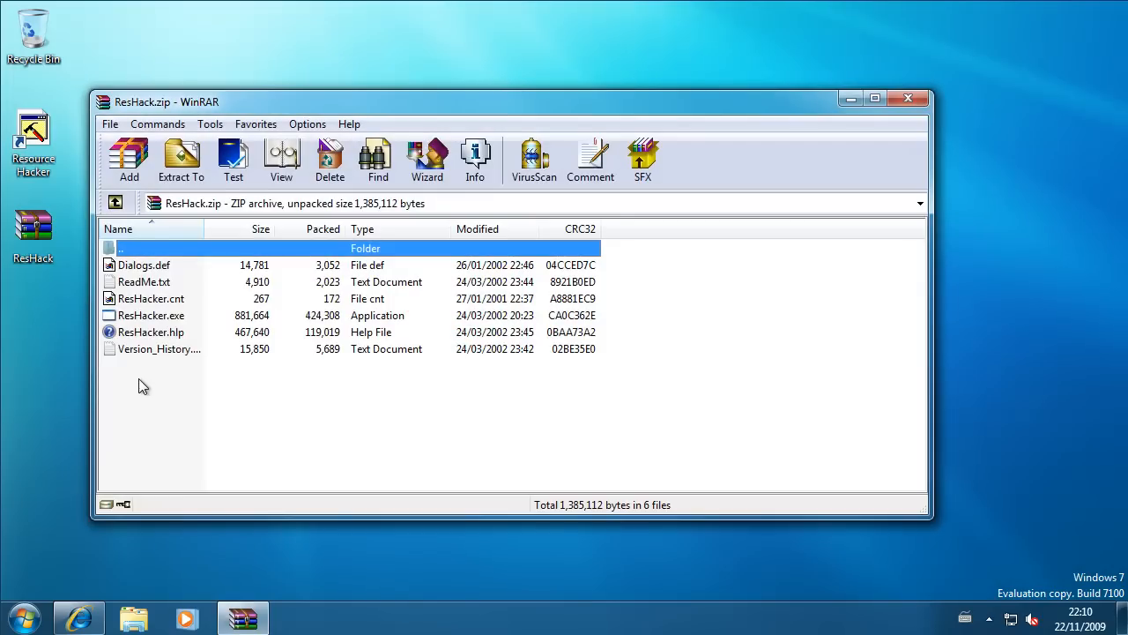
{"action": "left_click", "coordinate": [151, 315]}
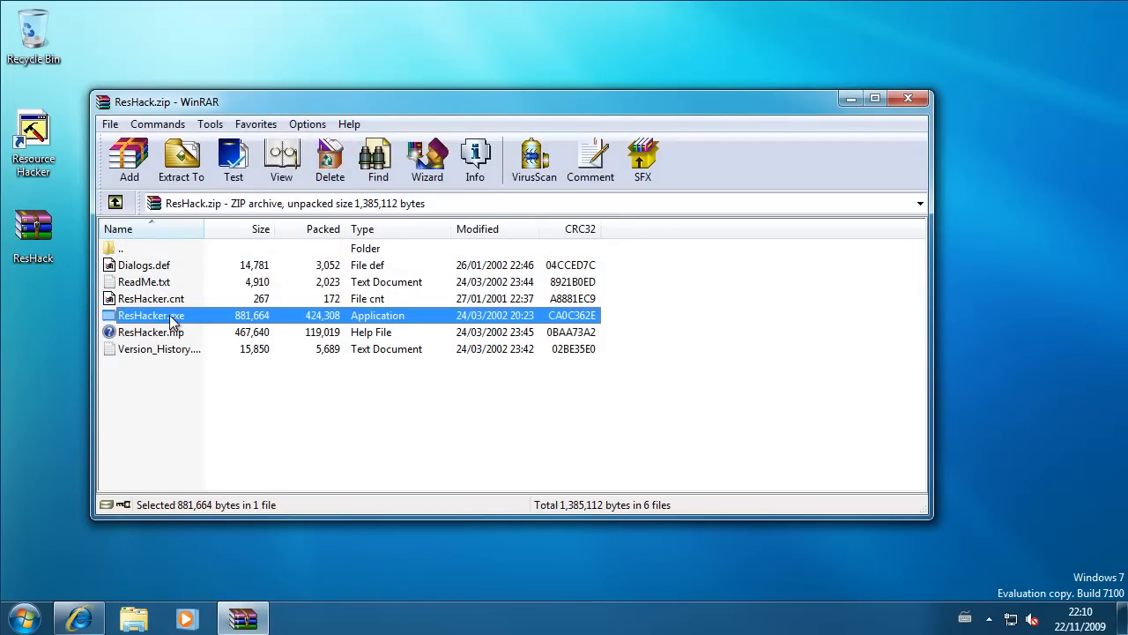
{"action": "double_click", "coordinate": [150, 315]}
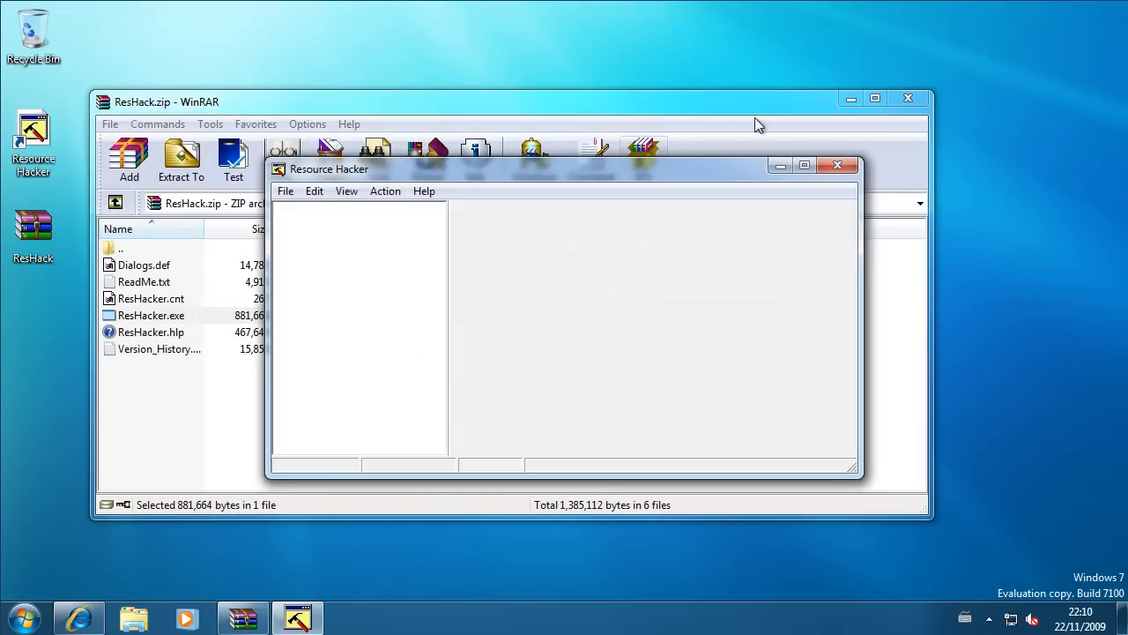
Load C:\Windows\Branding\Basebrd\basebrd.dll into Resource Hacker
{"action": "left_click", "coordinate": [802, 164]}
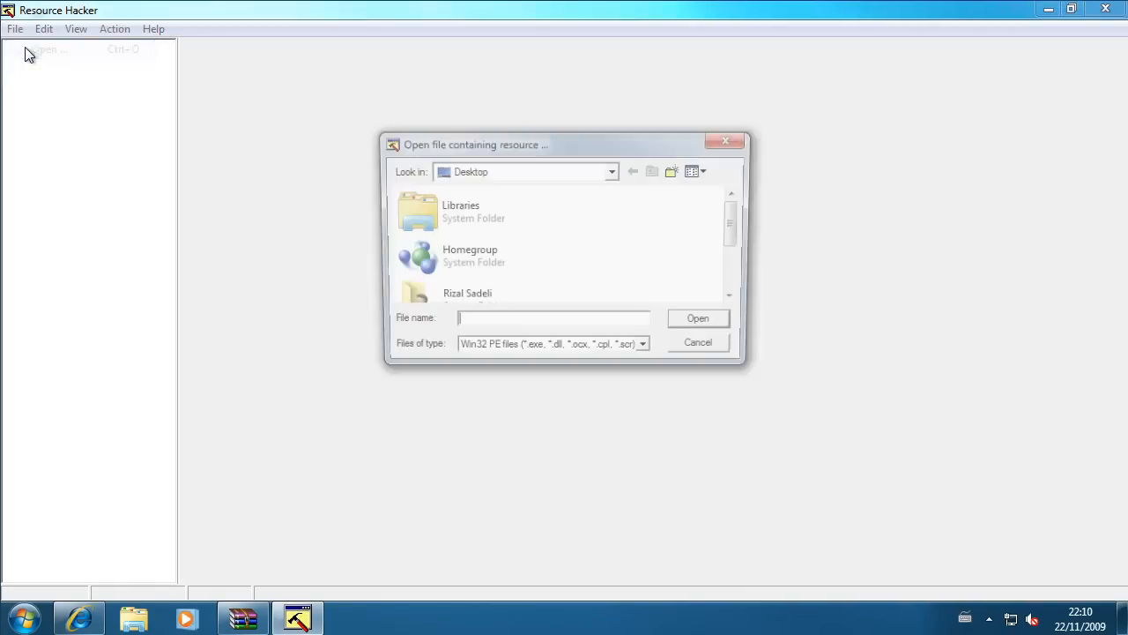
{"action": "left_click", "coordinate": [611, 171]}
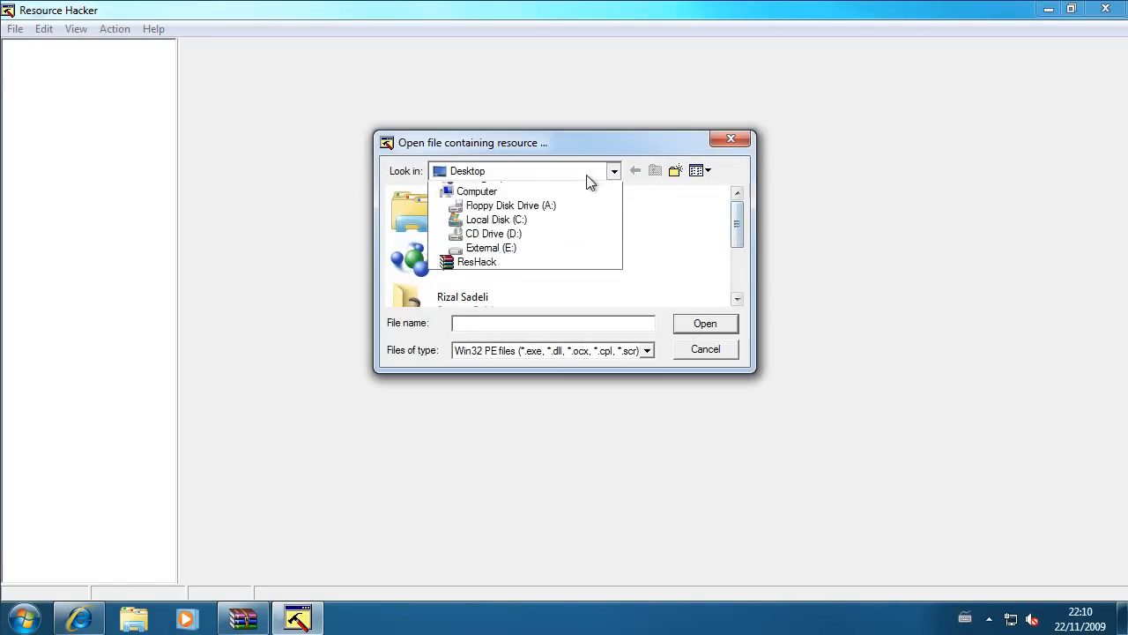
{"action": "left_click", "coordinate": [496, 220]}
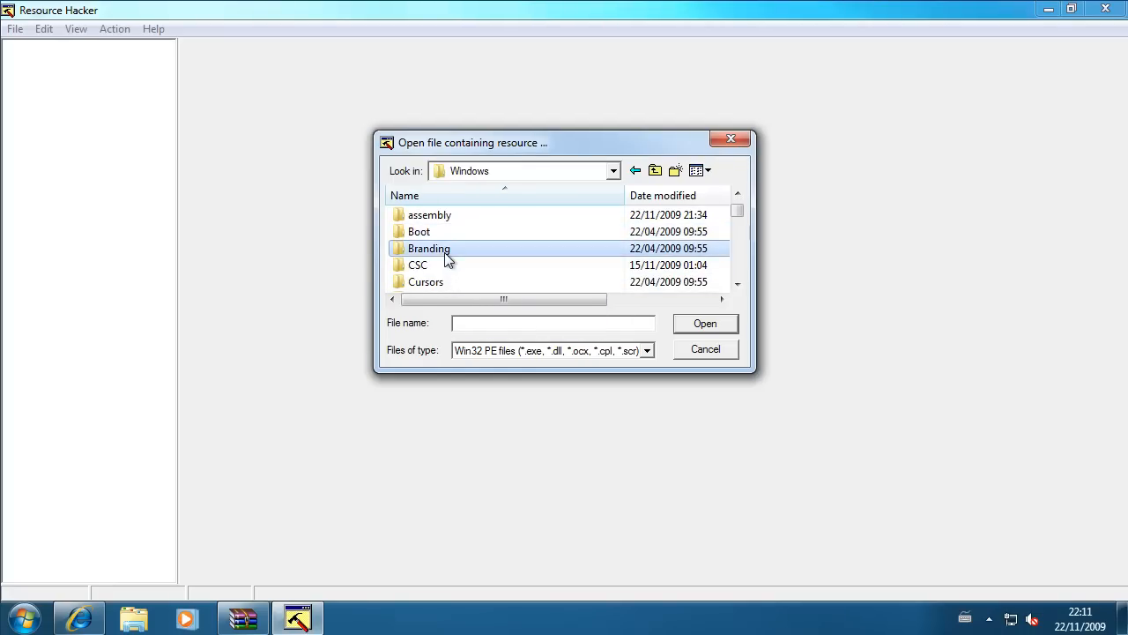
{"action": "double_click", "coordinate": [429, 248]}
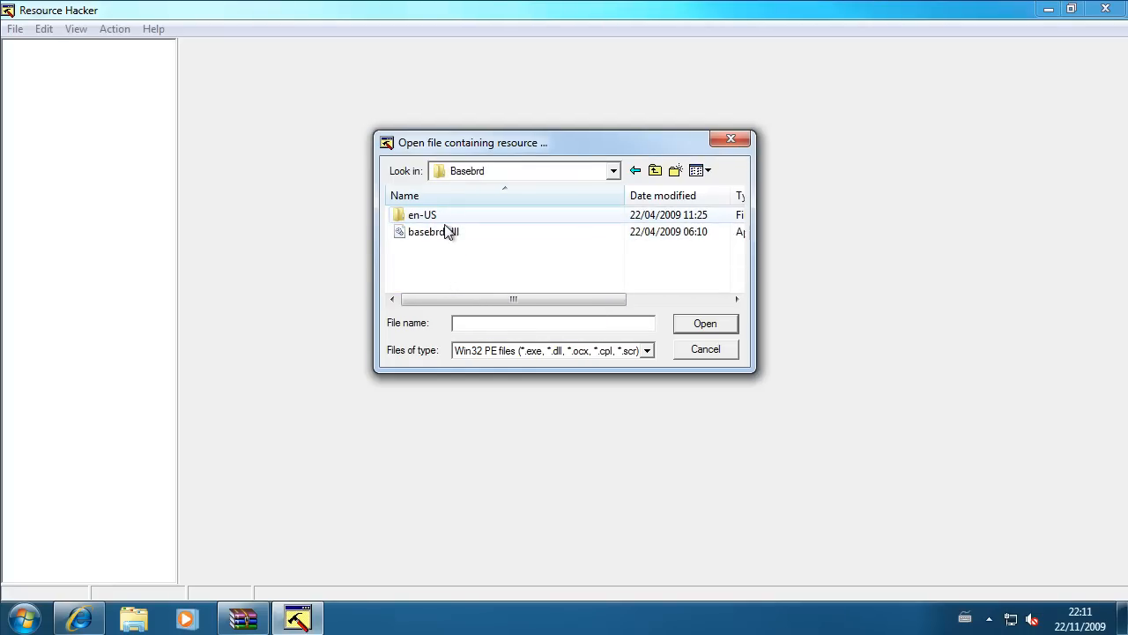
{"action": "left_click", "coordinate": [432, 231]}
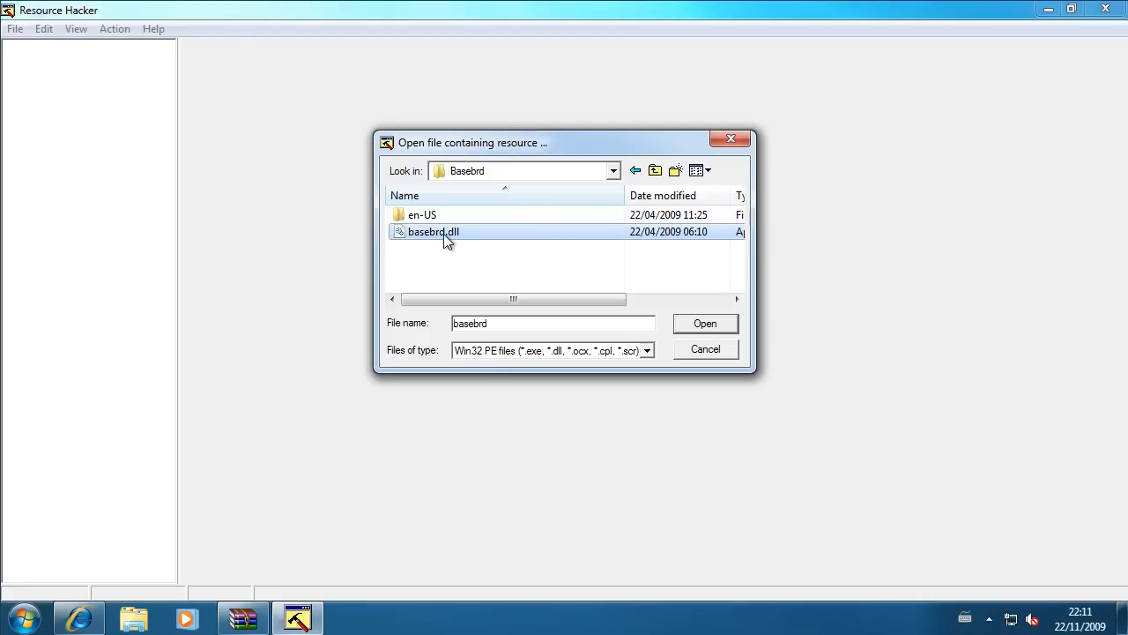
{"action": "left_click", "coordinate": [704, 322]}
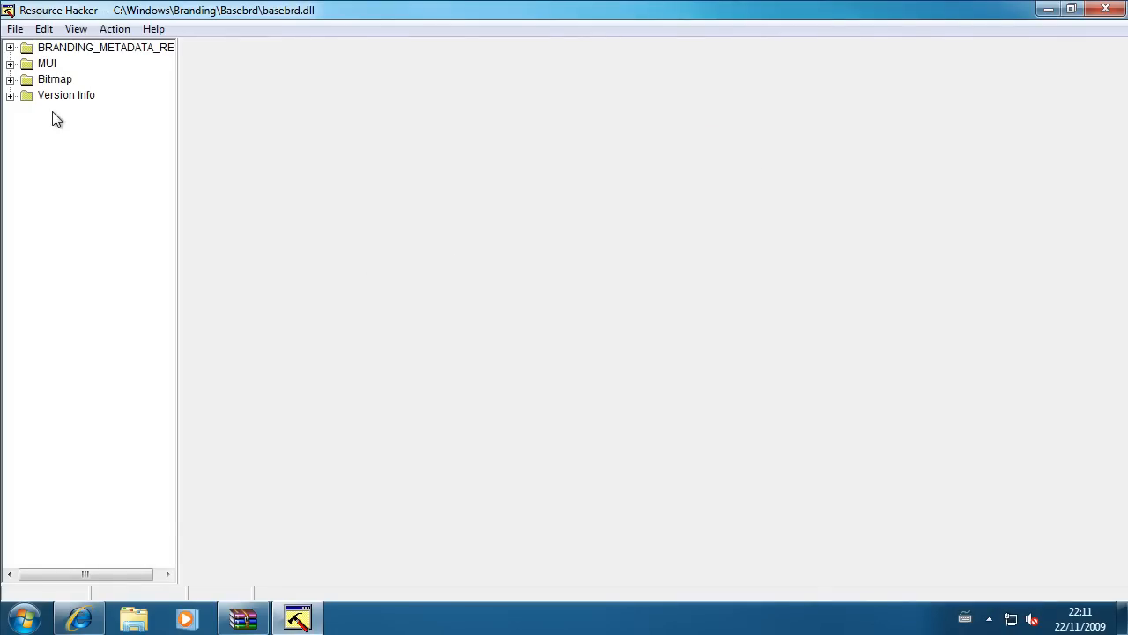
Delete Bitmap resource 120 (1033), the Windows 7 Ultimate banner, and collapse the Bitmap folder
{"action": "left_click", "coordinate": [10, 80]}
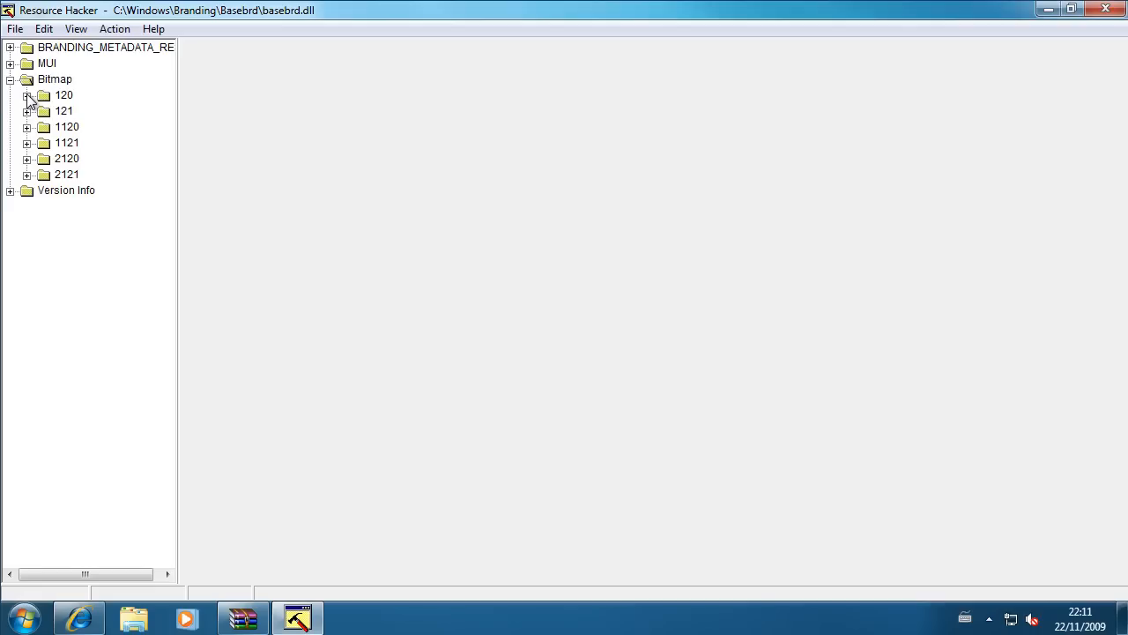
{"action": "left_click", "coordinate": [27, 94]}
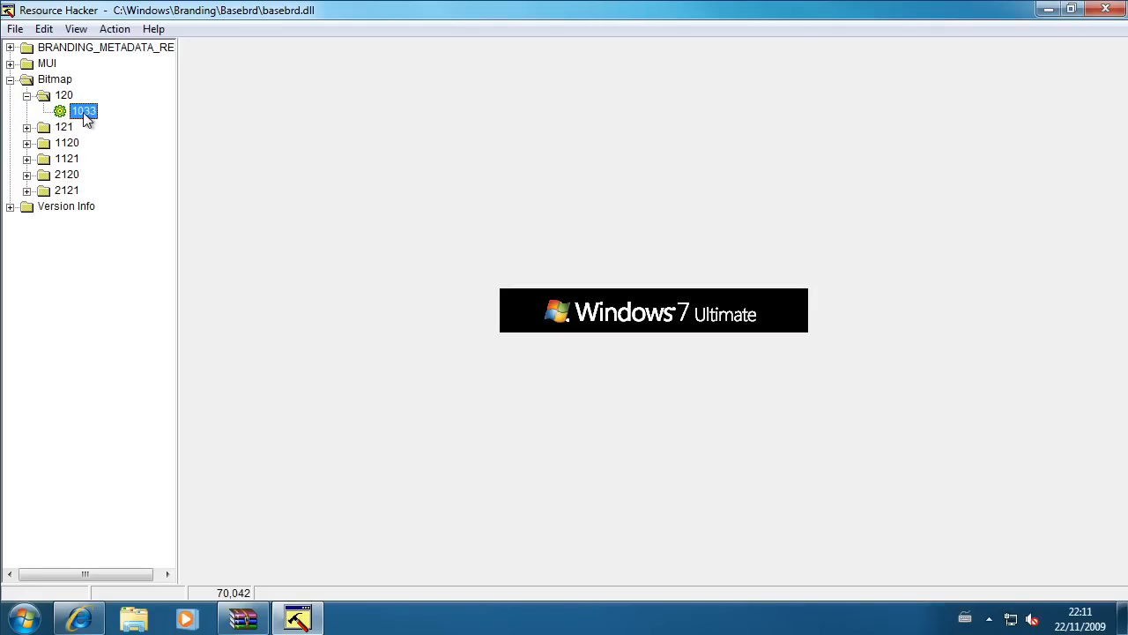
{"action": "right_click", "coordinate": [83, 111]}
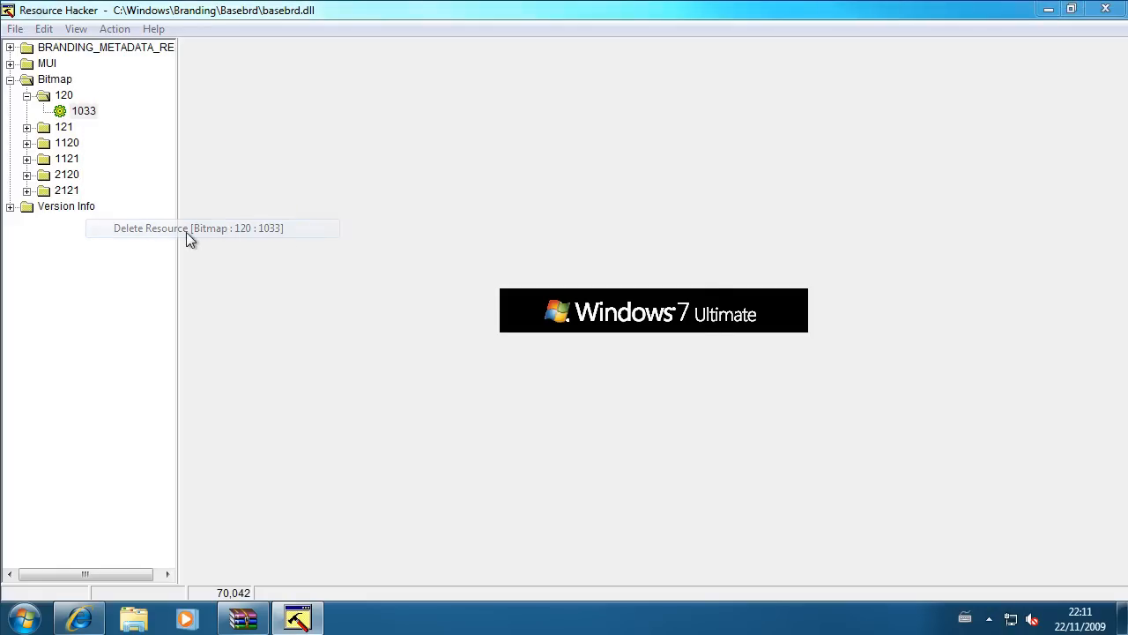
{"action": "left_click", "coordinate": [197, 227]}
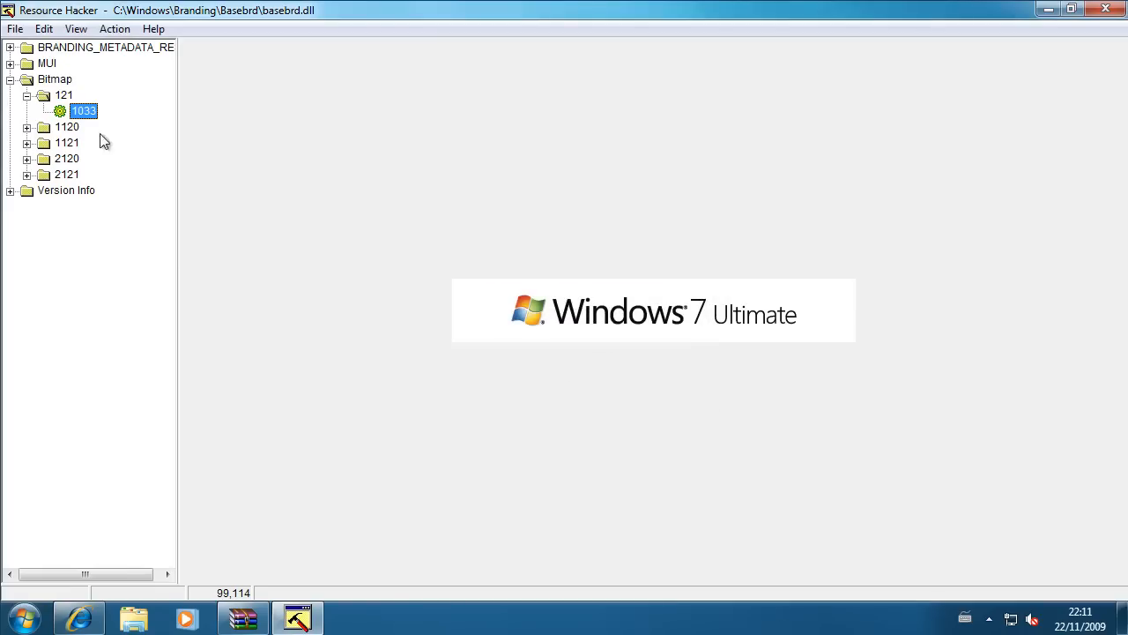
{"action": "left_click", "coordinate": [28, 78]}
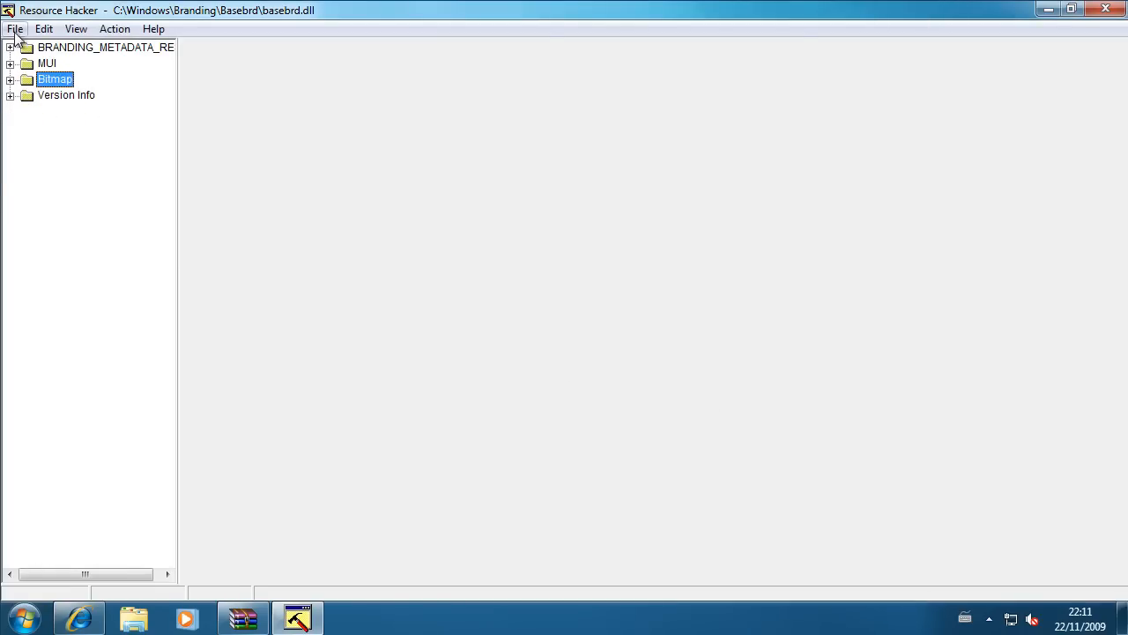
Save the edited copy as basebrd.dll on the Desktop, then close Resource Hacker
{"action": "left_click", "coordinate": [14, 28]}
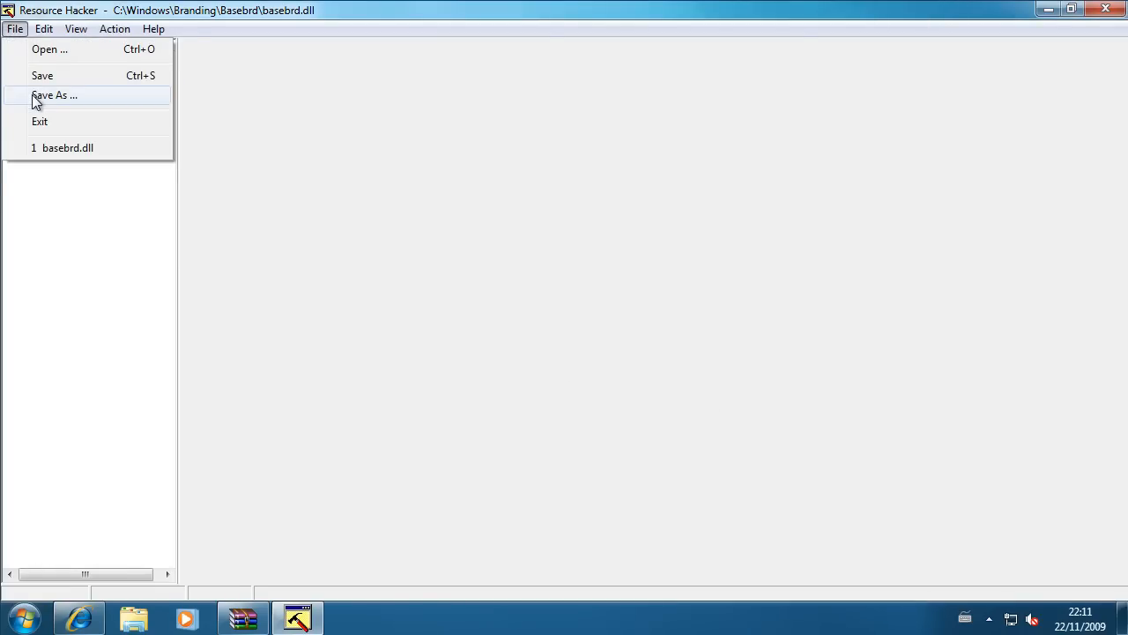
{"action": "left_click", "coordinate": [55, 95]}
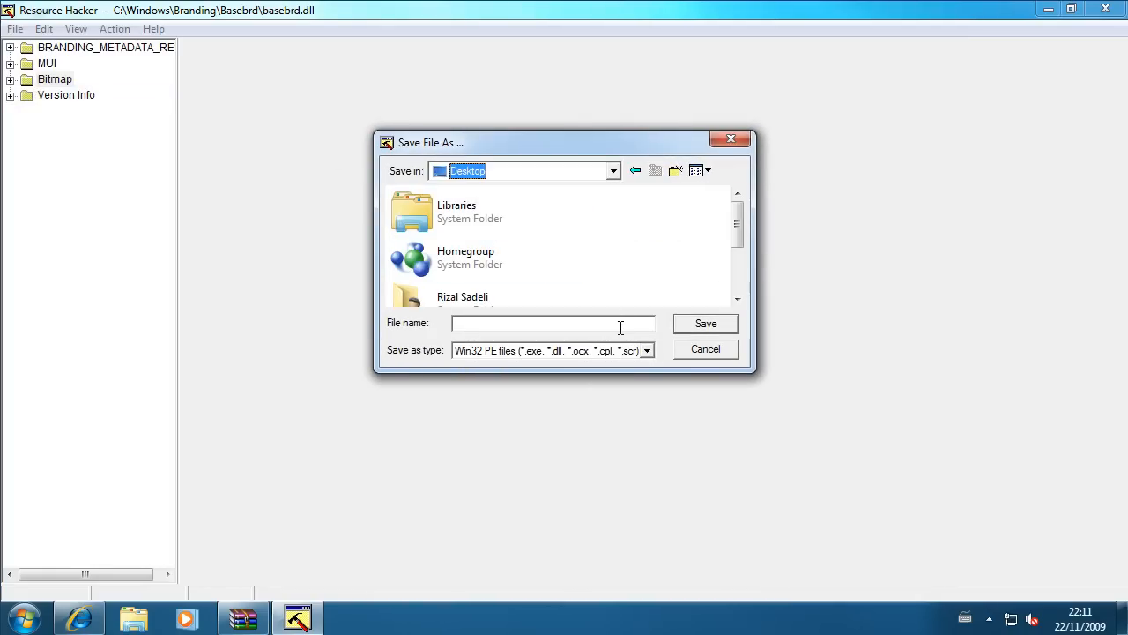
{"action": "type", "text": "basebrd.dll"}
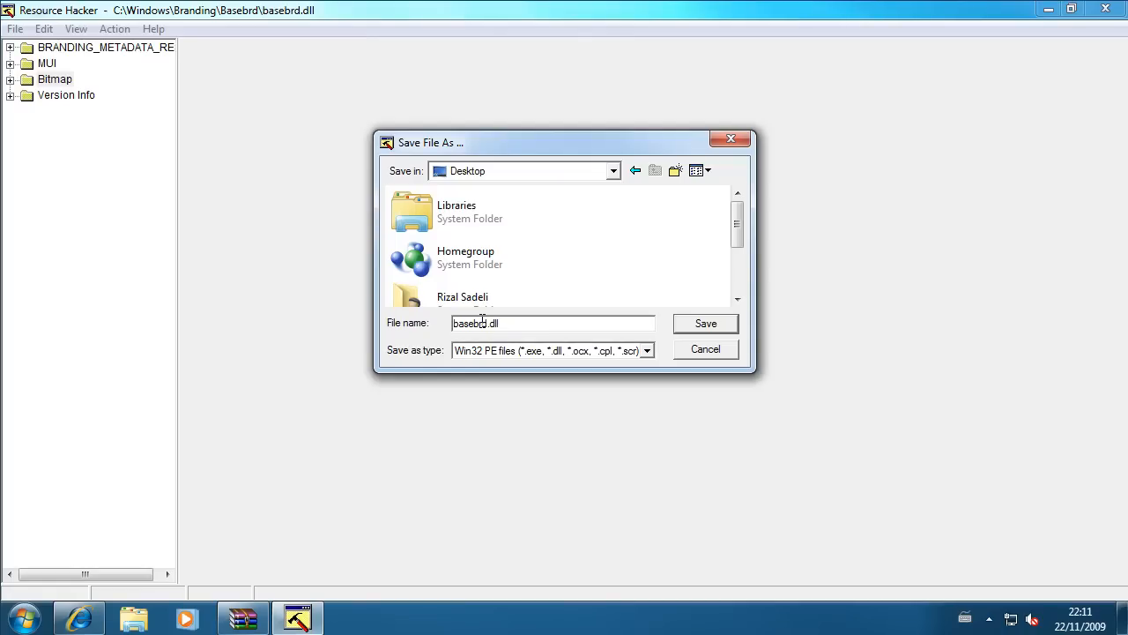
{"action": "left_click", "coordinate": [705, 324]}
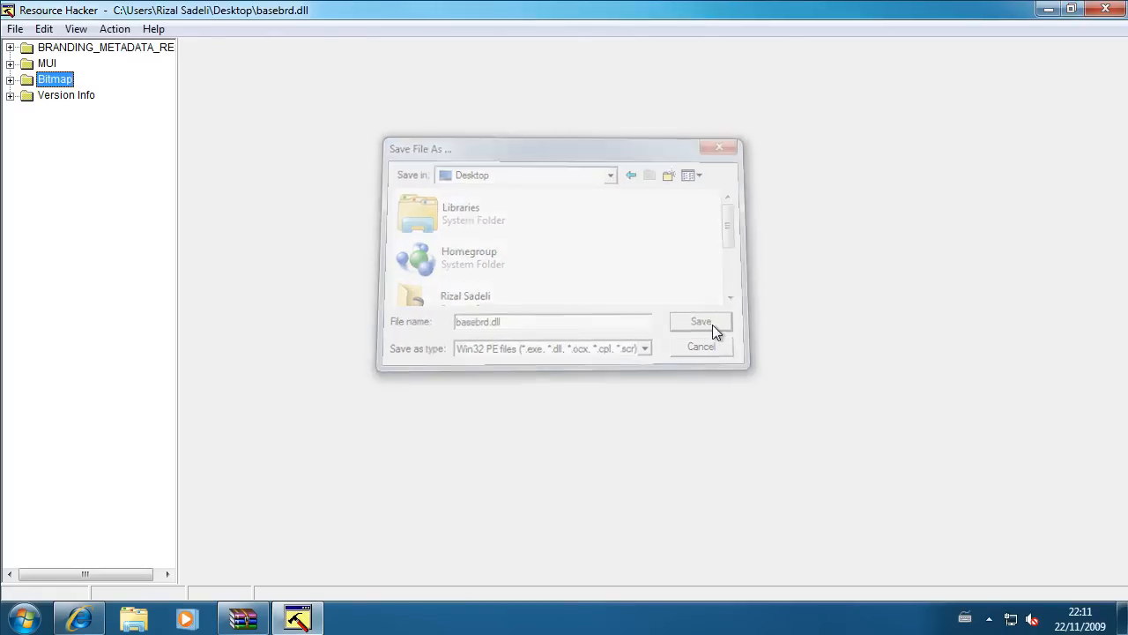
{"action": "left_click", "coordinate": [700, 322]}
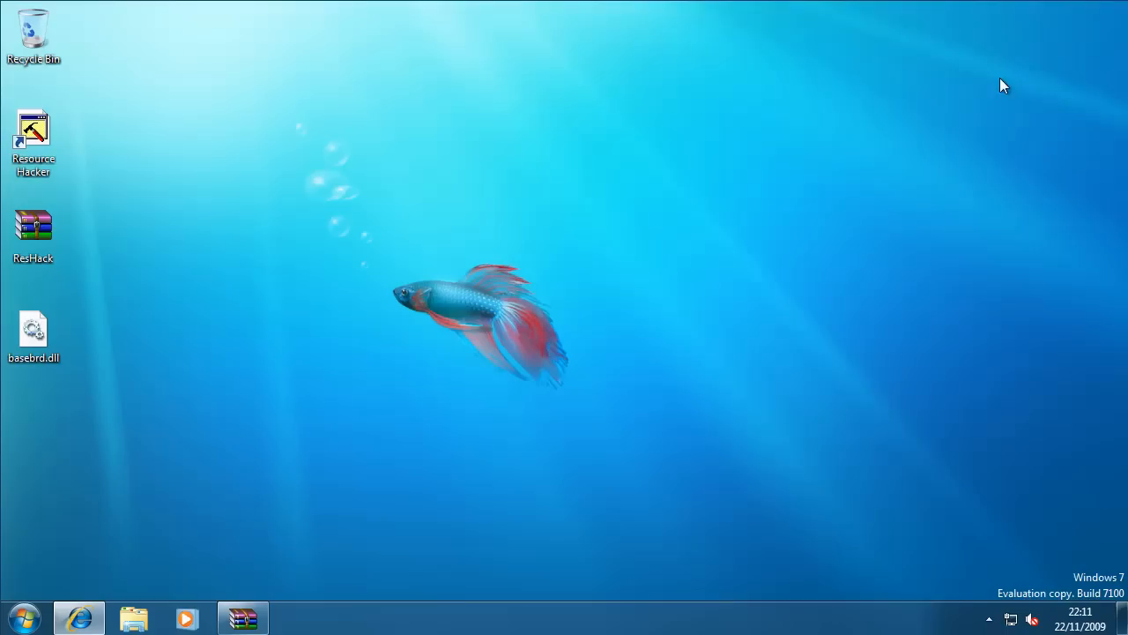
Browse to C:\Windows\Branding\Basebrd and open the Properties of basebrd.dll
{"action": "left_click", "coordinate": [24, 617]}
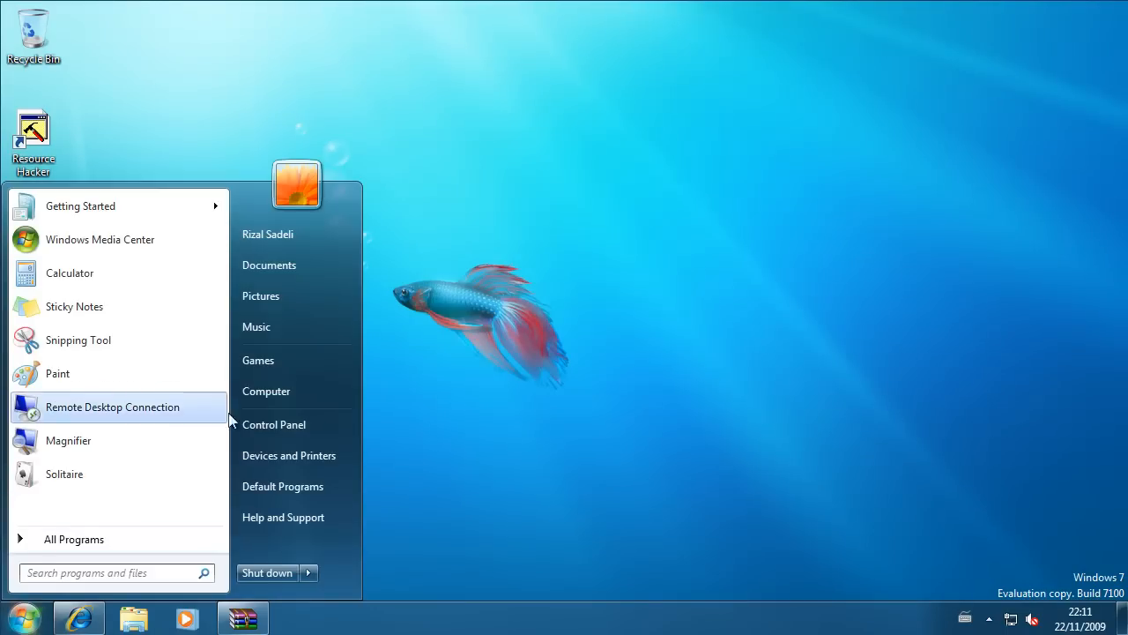
{"action": "left_click", "coordinate": [266, 391]}
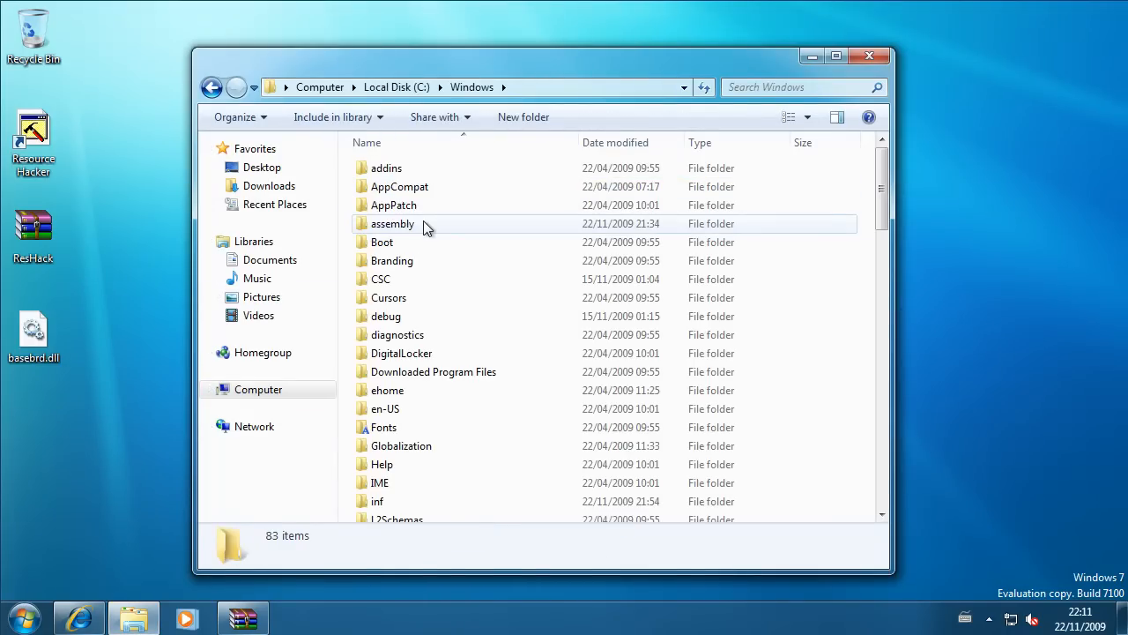
{"action": "double_click", "coordinate": [392, 260]}
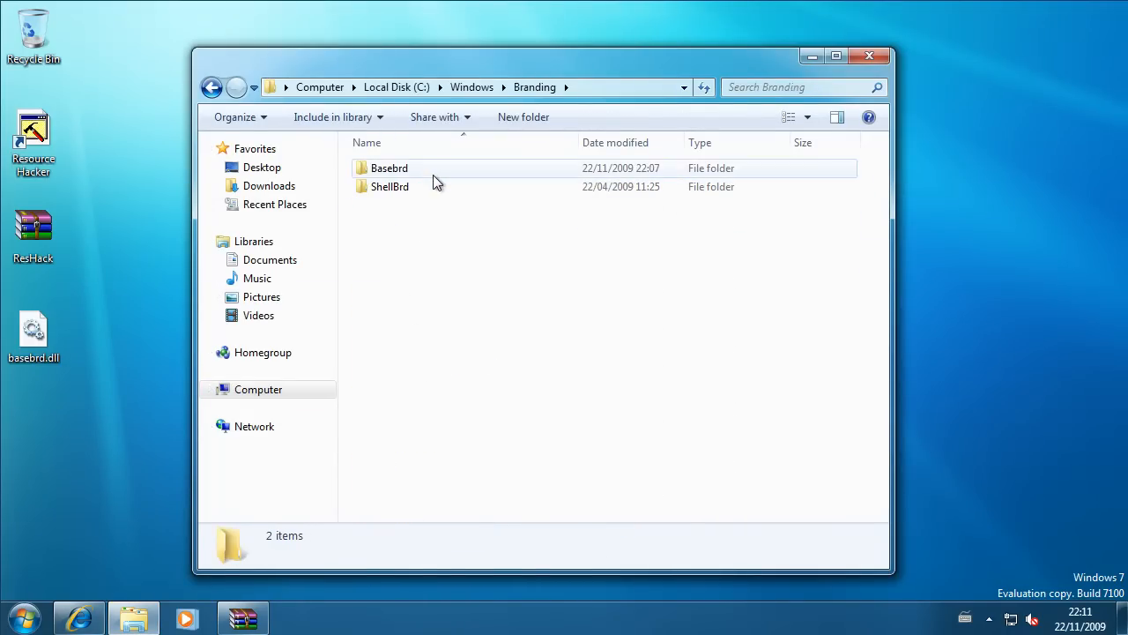
{"action": "double_click", "coordinate": [389, 168]}
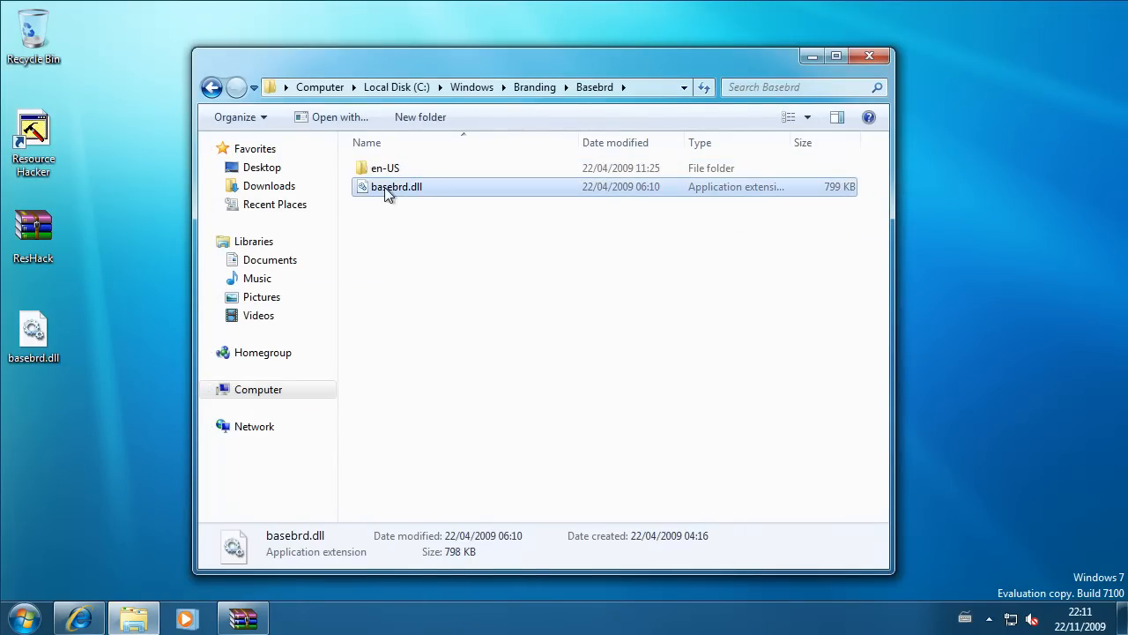
{"action": "right_click", "coordinate": [395, 186]}
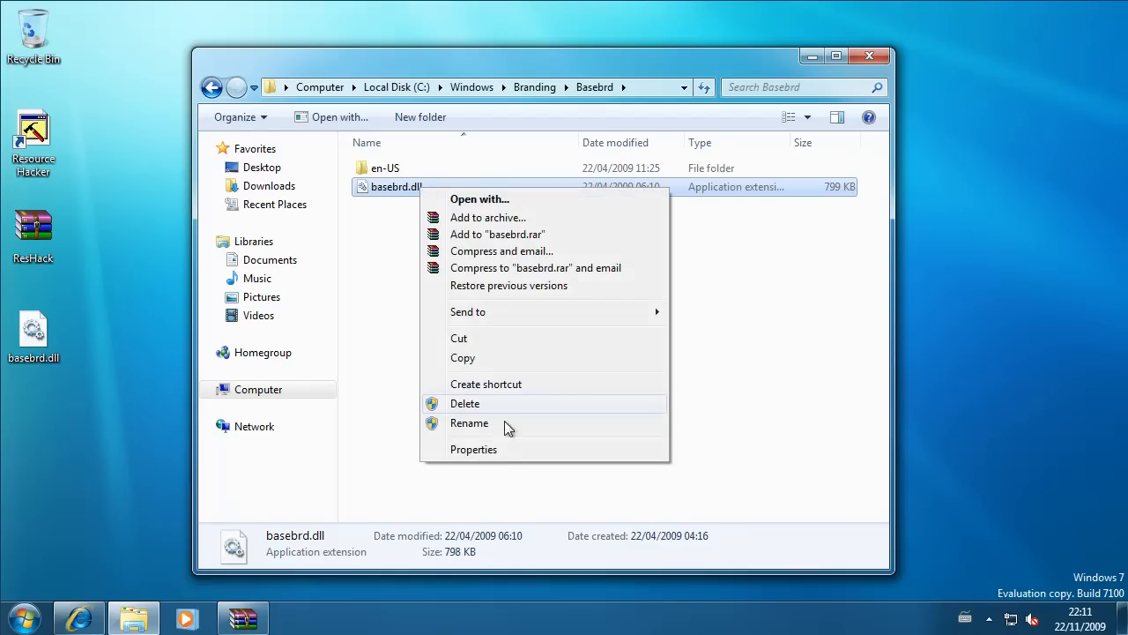
{"action": "left_click", "coordinate": [474, 448]}
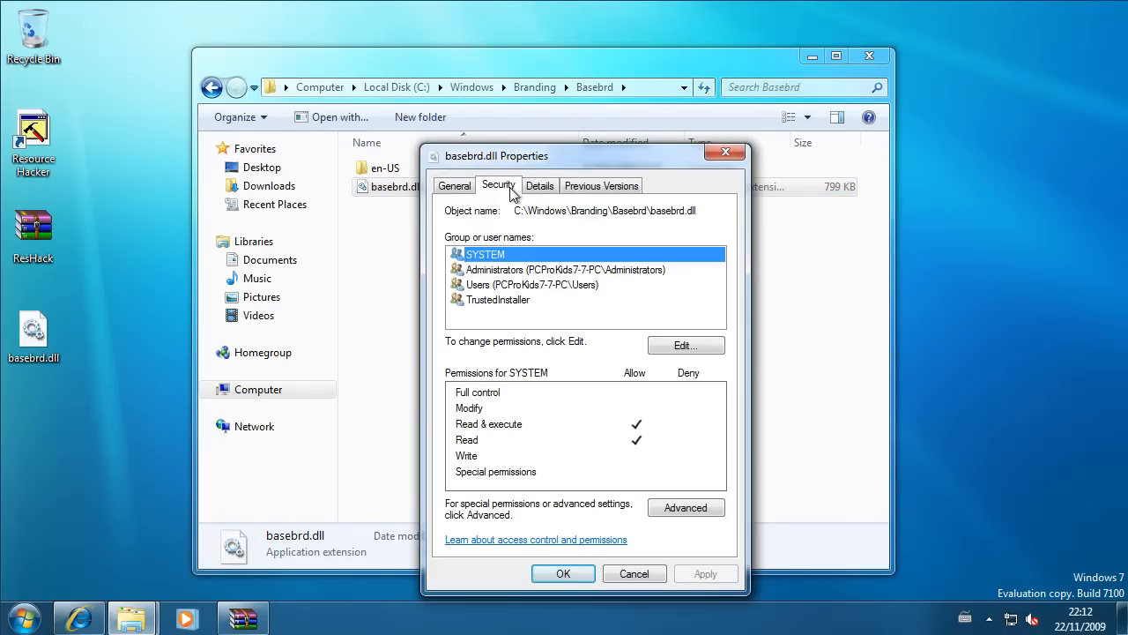
Make Administrators the owner of basebrd.dll in the advanced security settings
{"action": "left_click", "coordinate": [685, 506]}
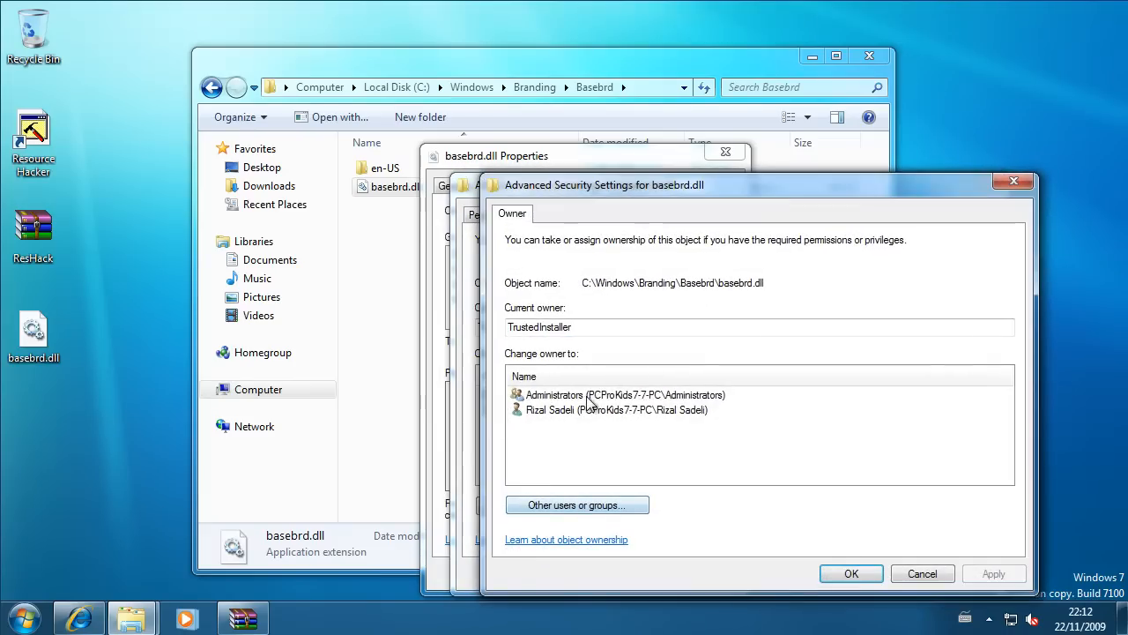
{"action": "left_click", "coordinate": [626, 394]}
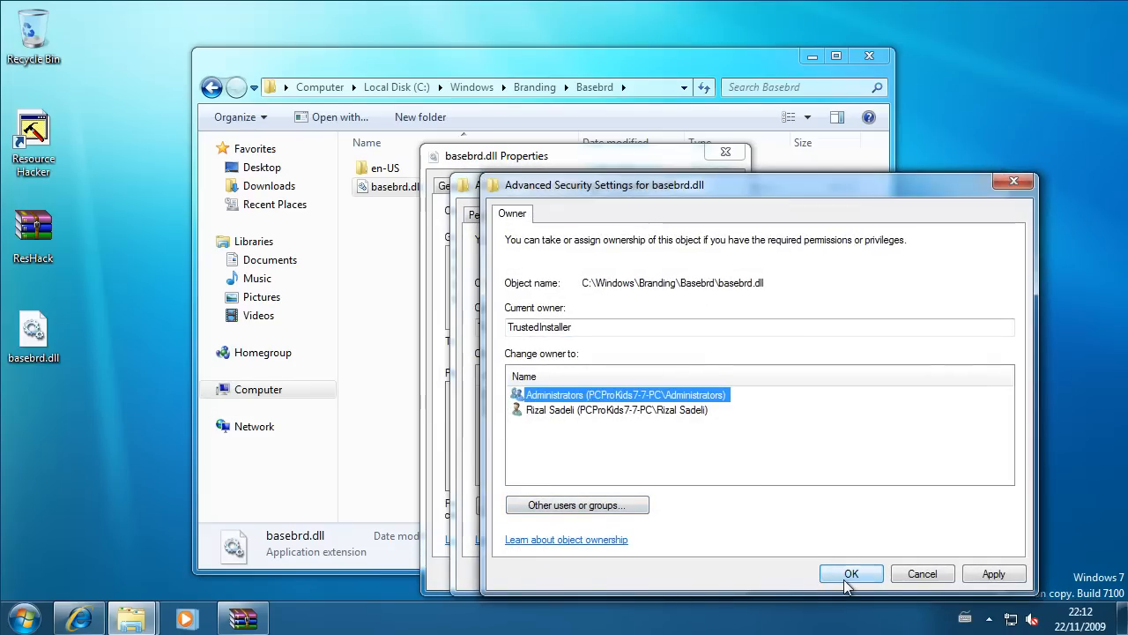
{"action": "left_click", "coordinate": [850, 573]}
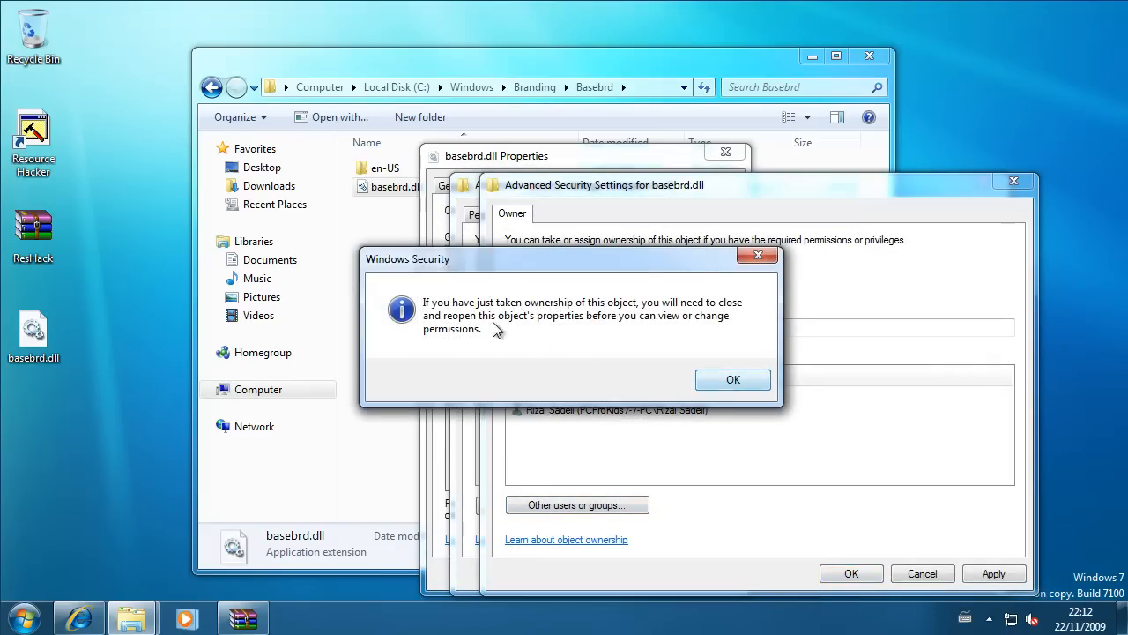
{"action": "left_click", "coordinate": [733, 379]}
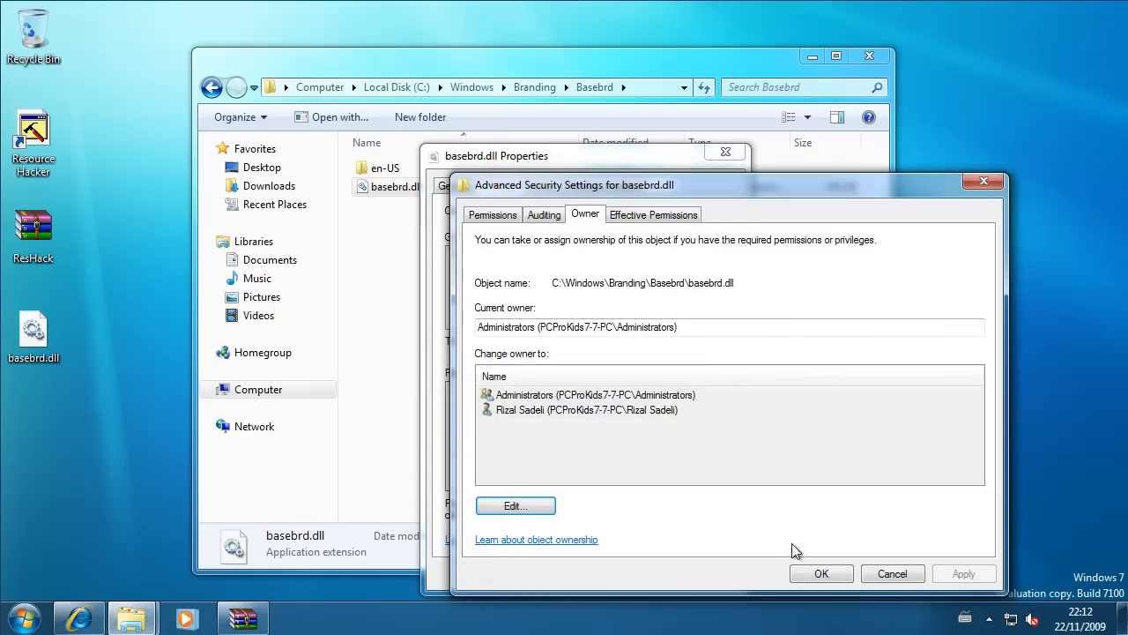
{"action": "left_click", "coordinate": [821, 573]}
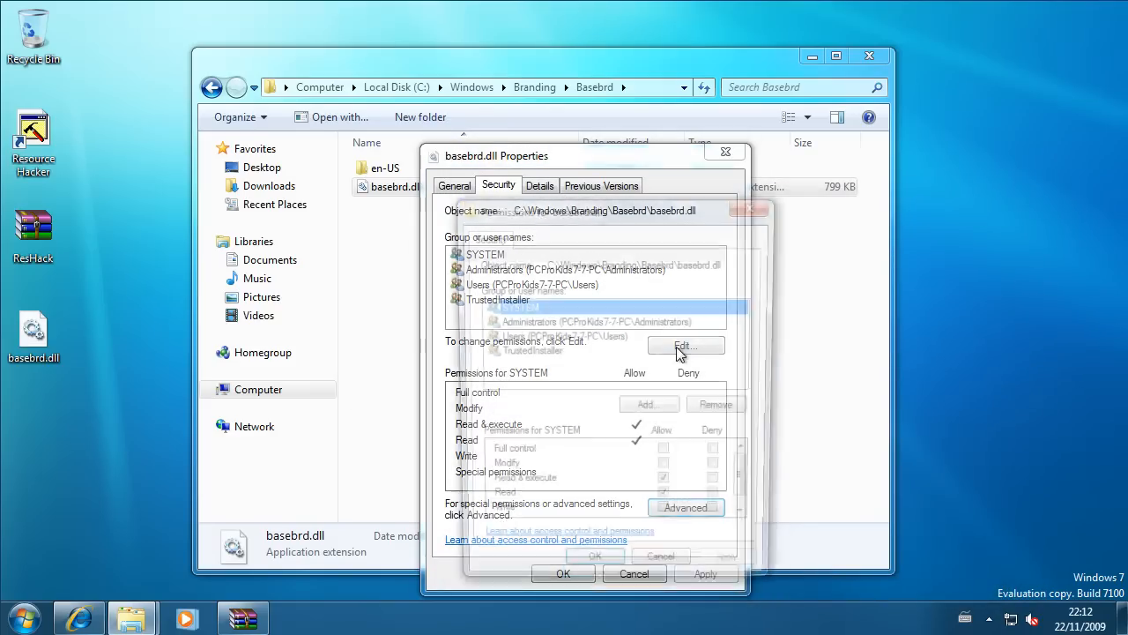
Grant Administrators full control of basebrd.dll and accept the warning
{"action": "left_click", "coordinate": [686, 345]}
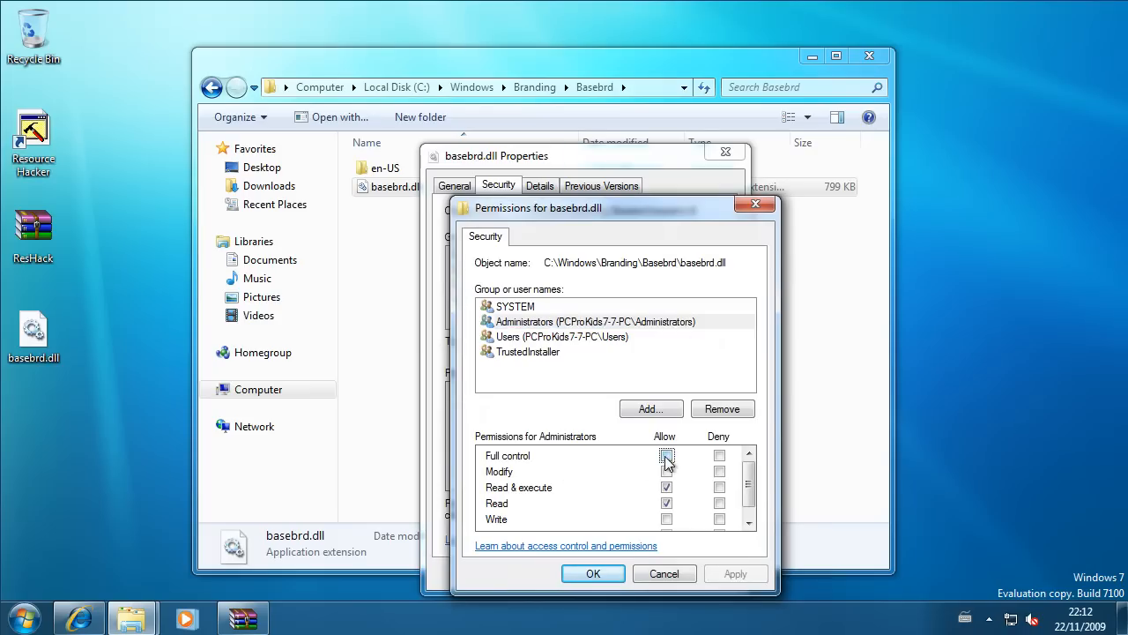
{"action": "left_click", "coordinate": [666, 454]}
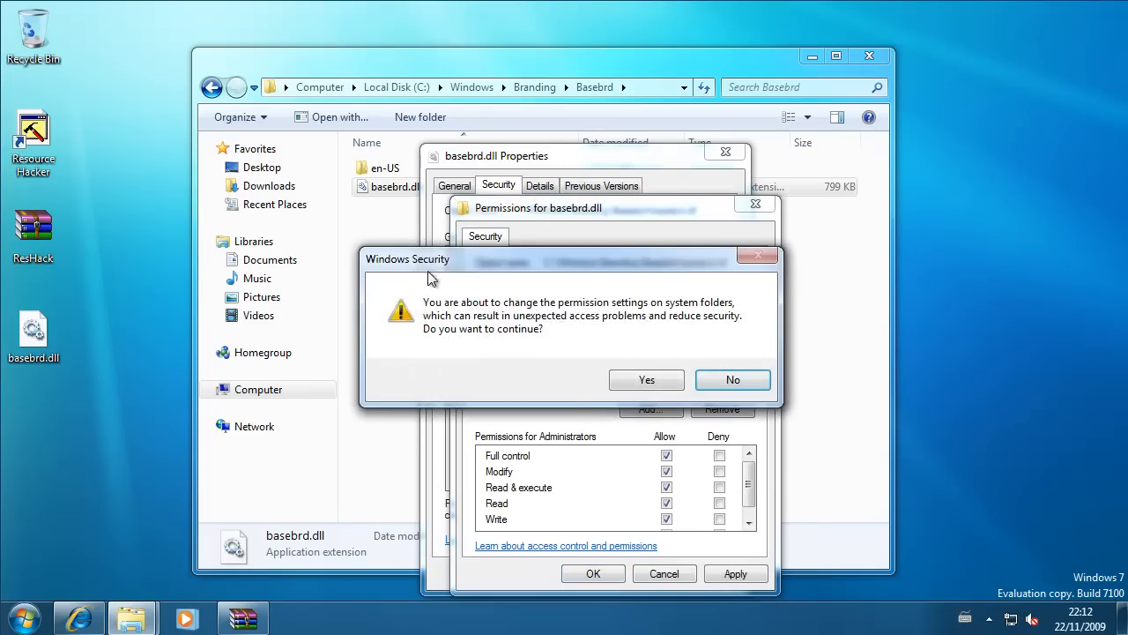
{"action": "left_click", "coordinate": [732, 380]}
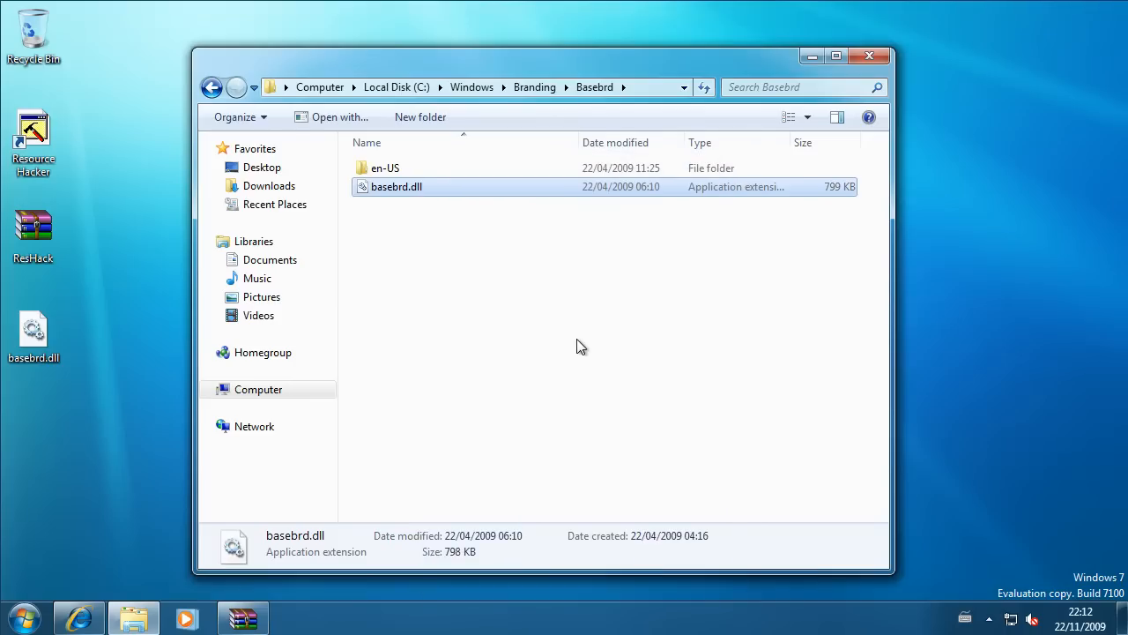
{"action": "mouse_move", "coordinate": [396, 186]}
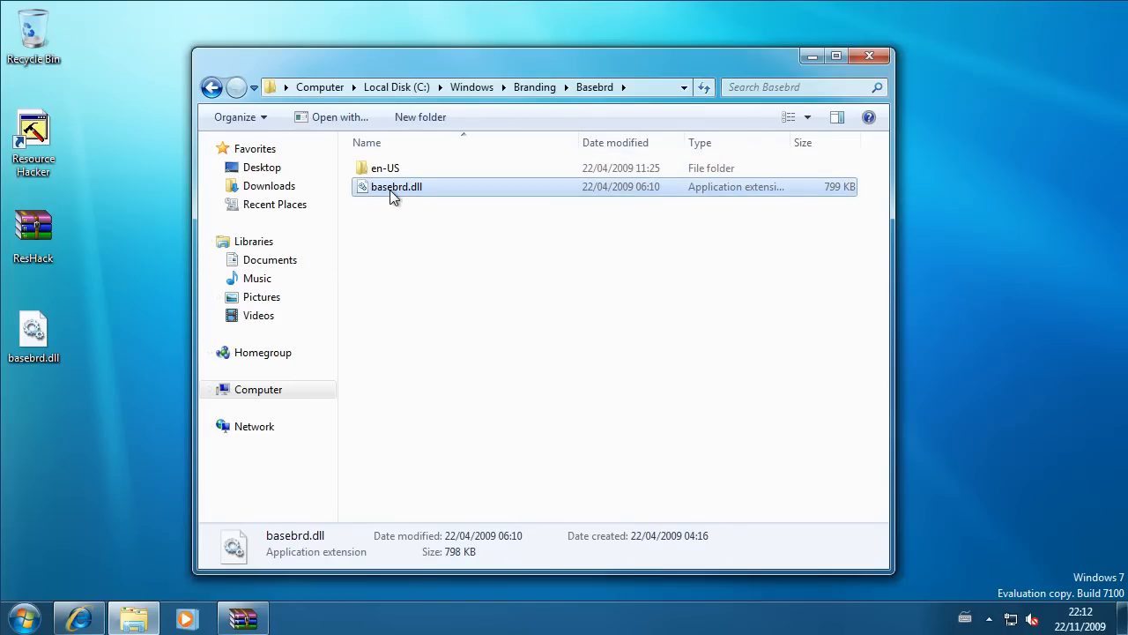
Rename the original basebrd.dll by appending .old as a backup
{"action": "left_click", "coordinate": [397, 186]}
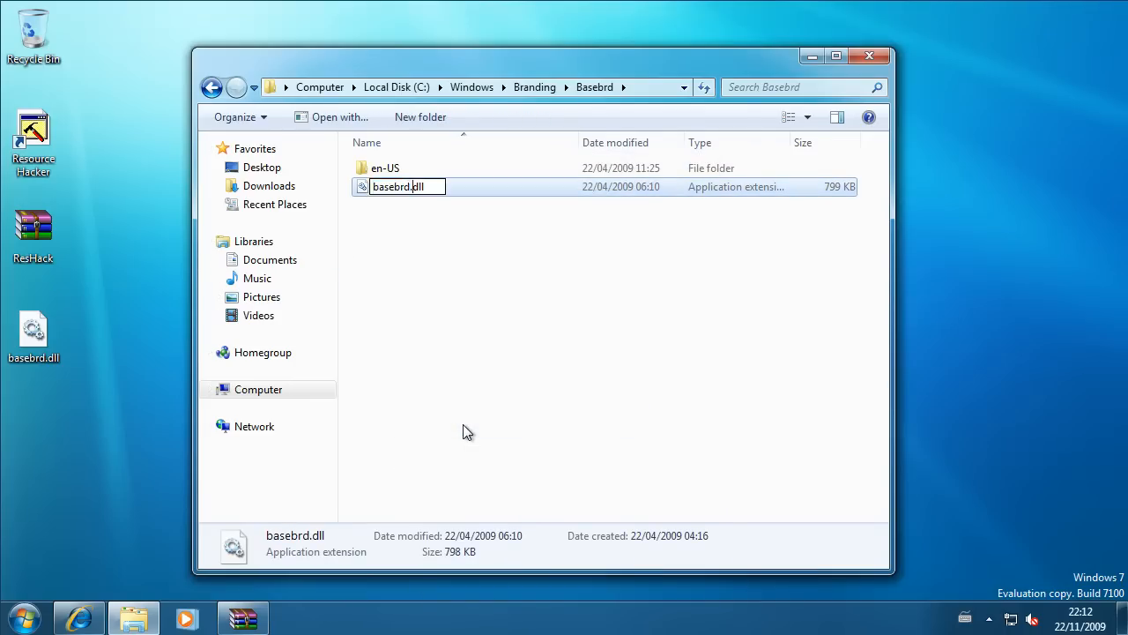
{"action": "type", "text": ".o"}
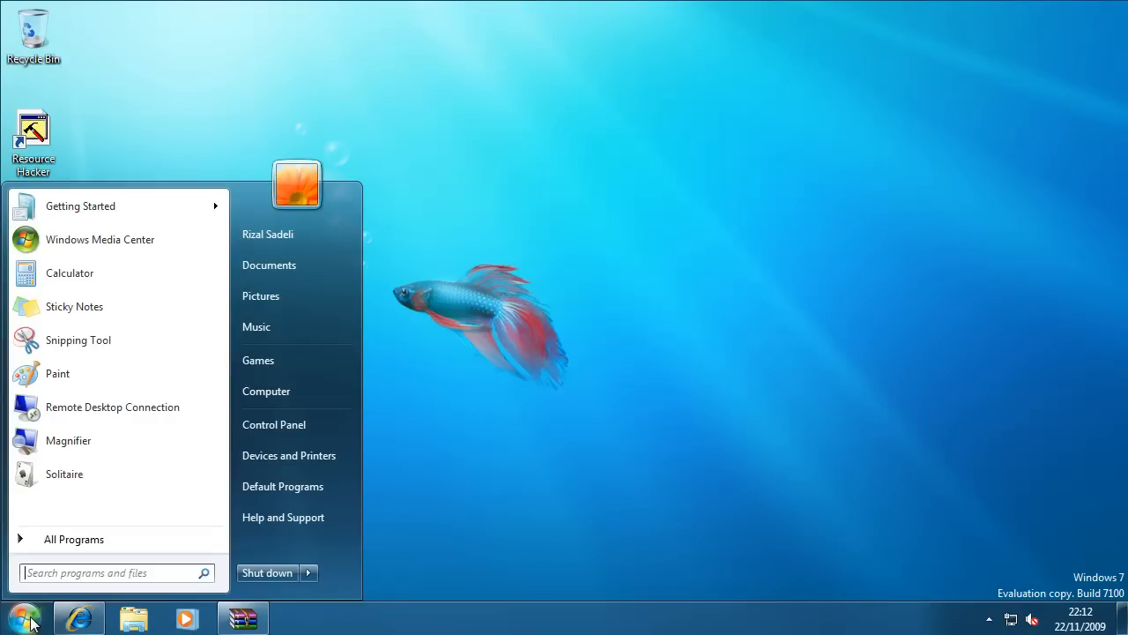
Log off Windows 7 and sign back in from the unbranded logon screen
{"action": "left_click", "coordinate": [308, 572]}
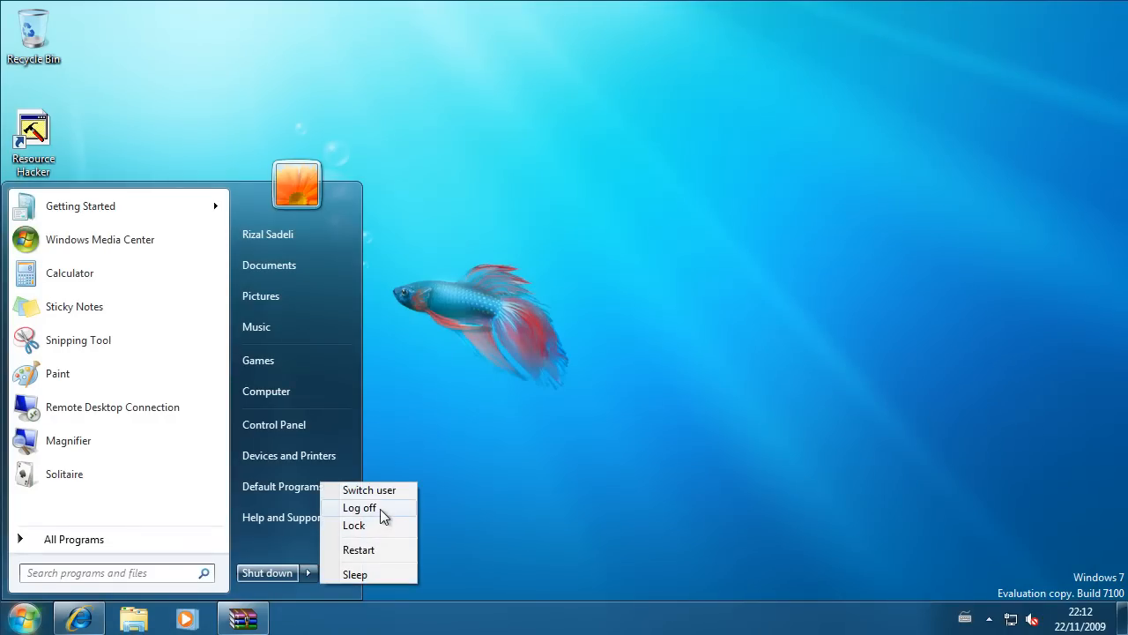
{"action": "left_click", "coordinate": [360, 506]}
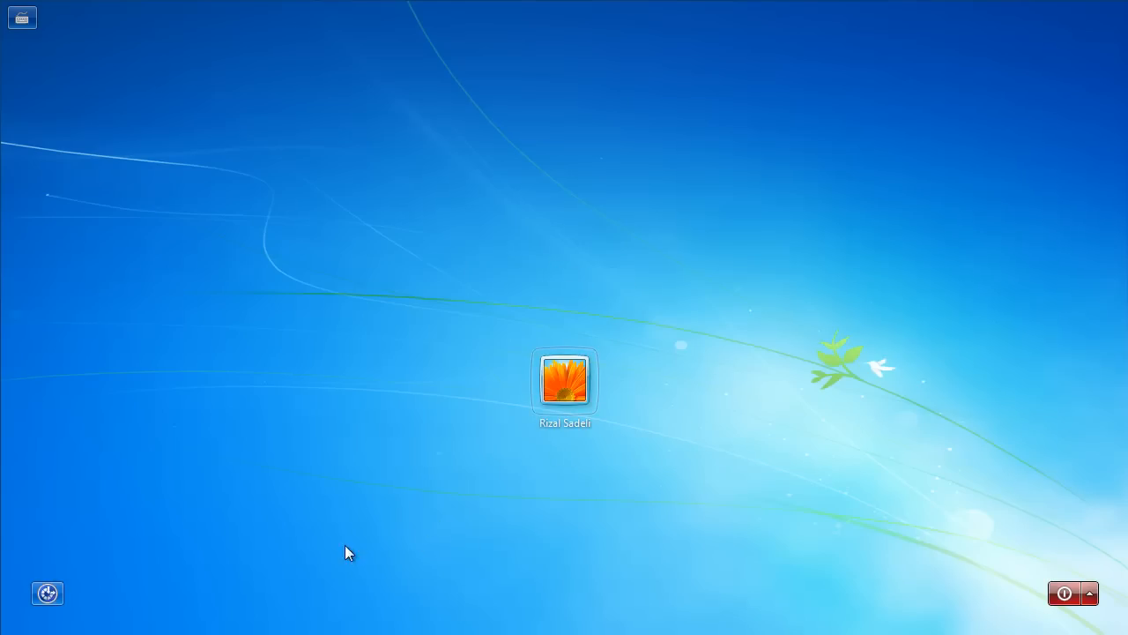
{"action": "mouse_move", "coordinate": [395, 610]}
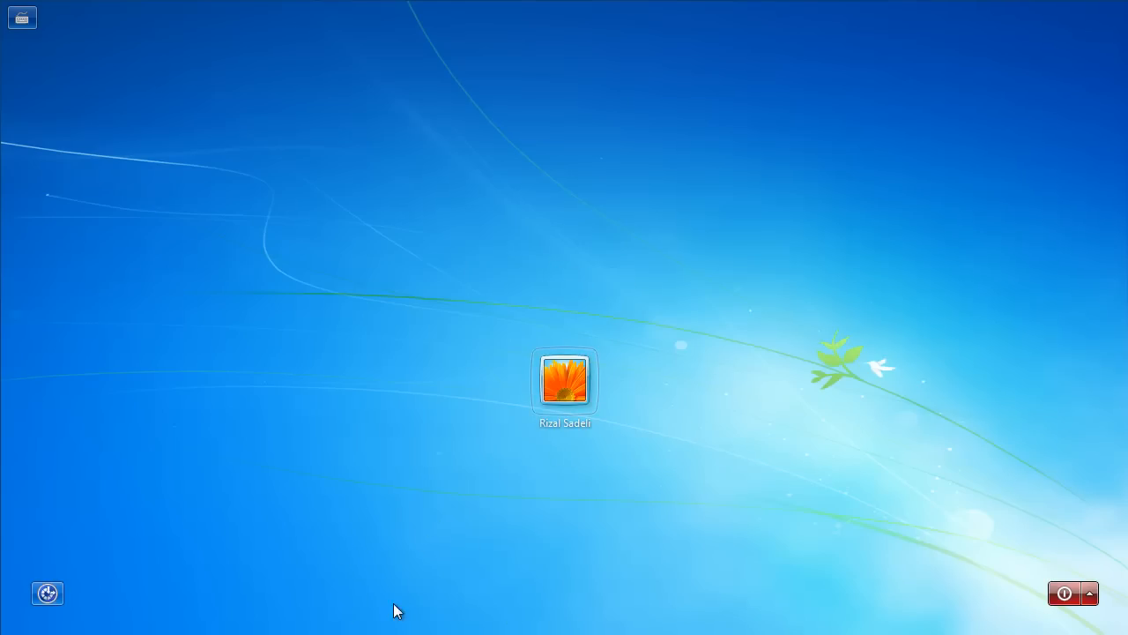
{"action": "left_click", "coordinate": [564, 381]}
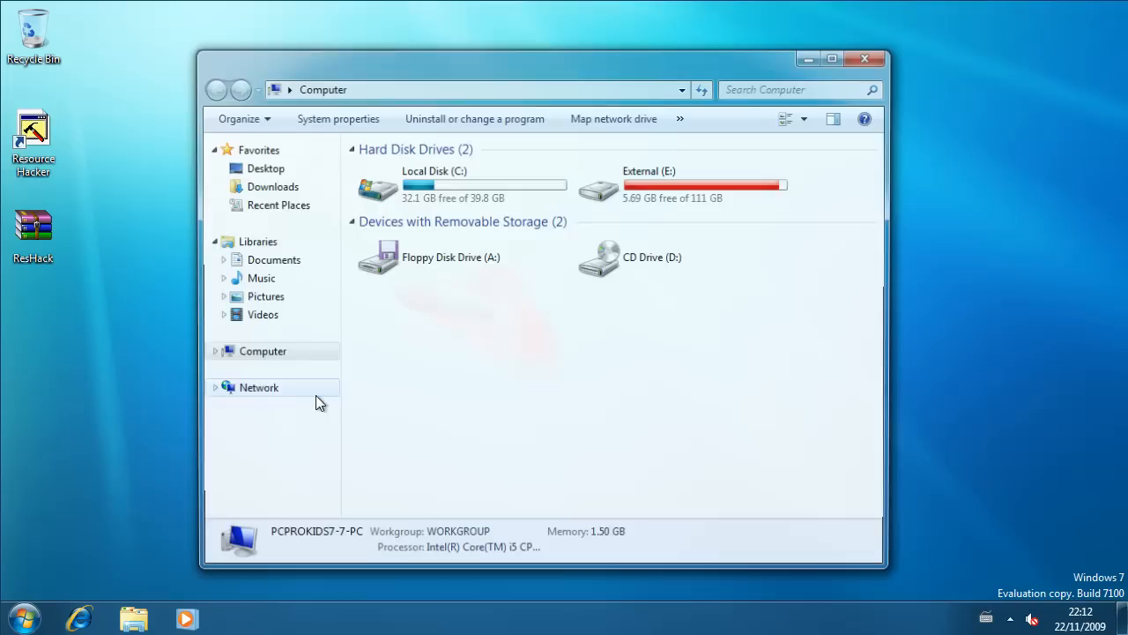
Browse to C:\Windows\Branding\Basebrd and delete the edited basebrd.dll to the Recycle Bin
{"action": "double_click", "coordinate": [433, 185]}
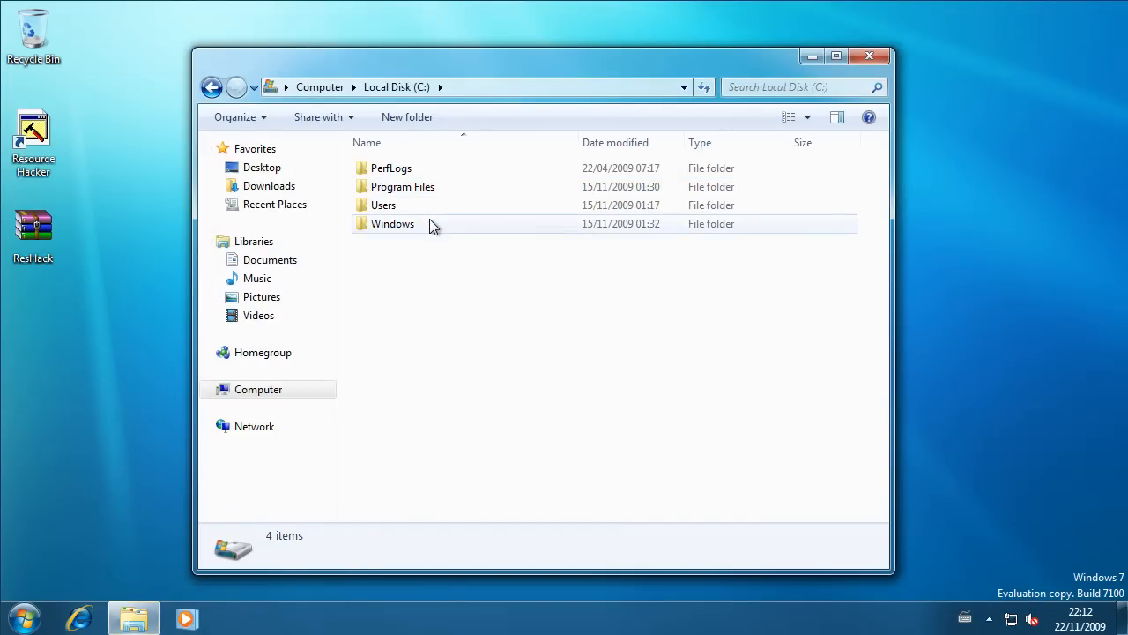
{"action": "double_click", "coordinate": [393, 223]}
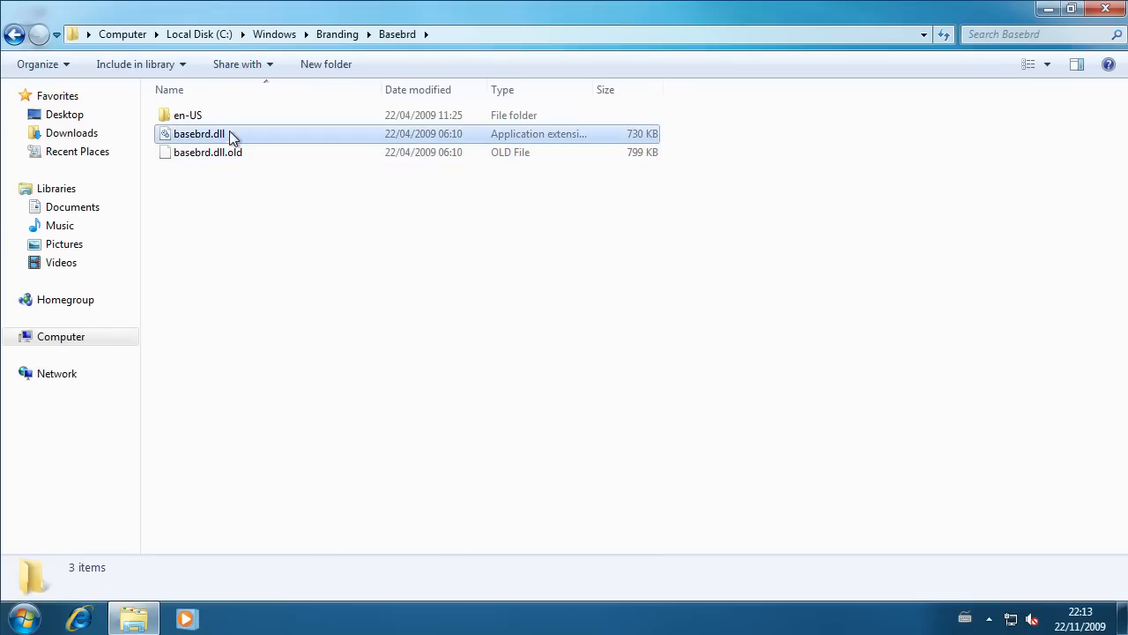
{"action": "left_click", "coordinate": [198, 133]}
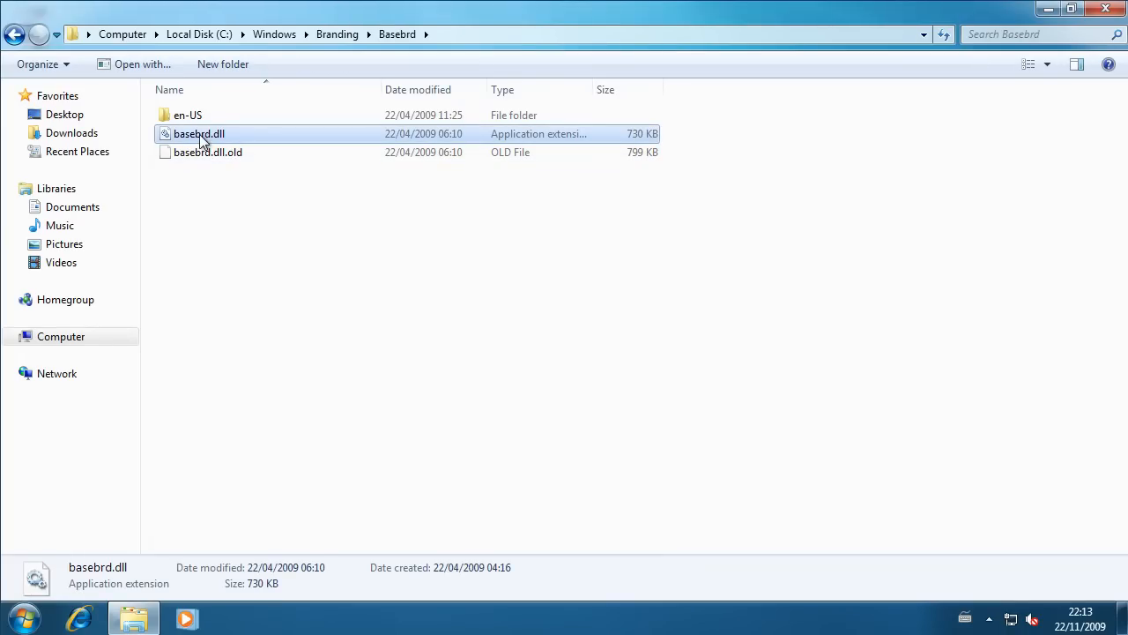
{"action": "right_click", "coordinate": [199, 133]}
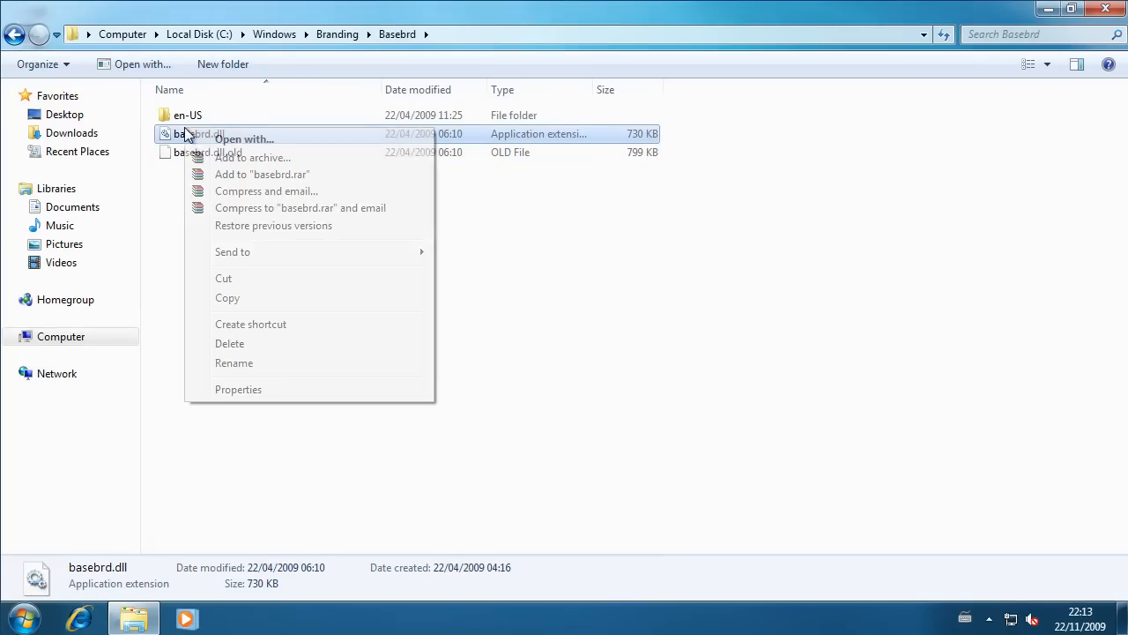
{"action": "left_click", "coordinate": [230, 343]}
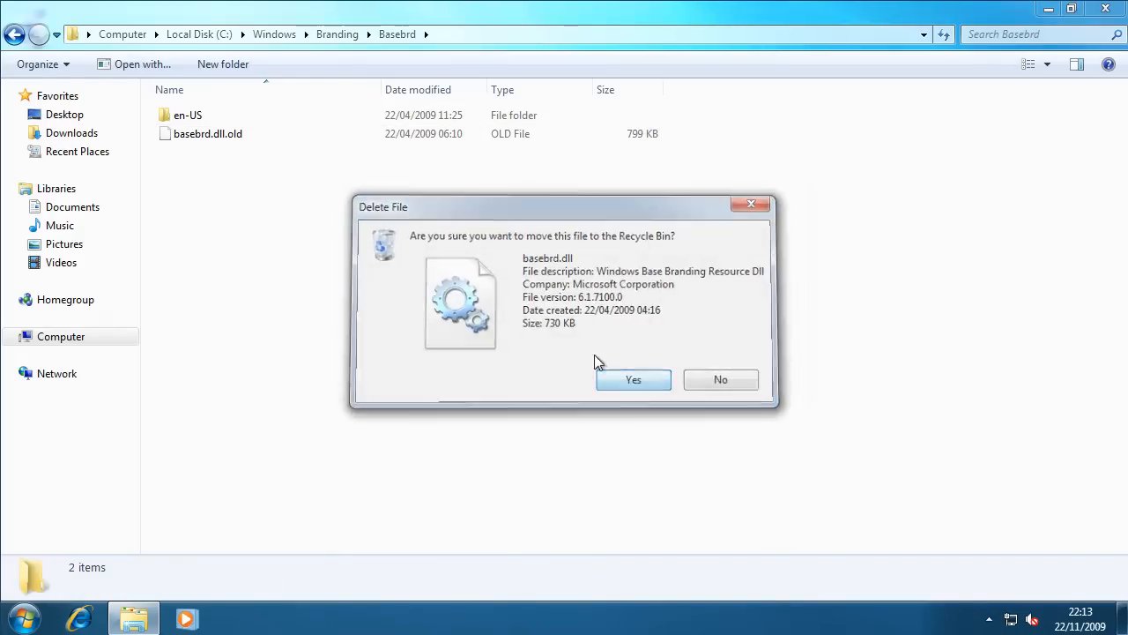
{"action": "left_click", "coordinate": [720, 379]}
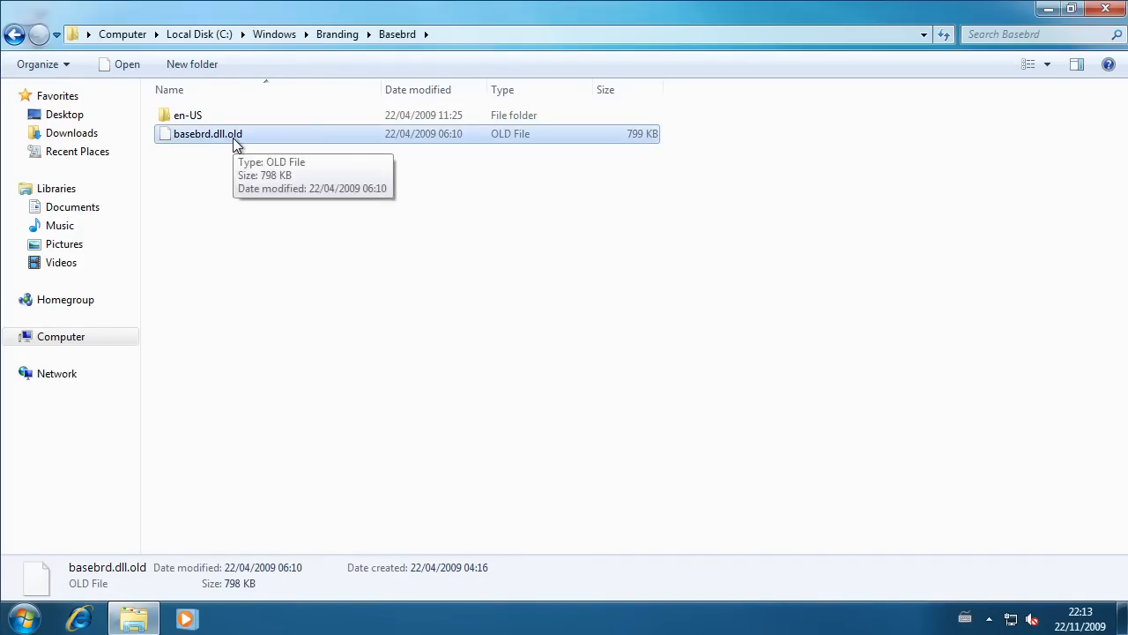
Rename basebrd.dll.old to basebrd.dll, confirming the extension change
{"action": "right_click", "coordinate": [208, 133]}
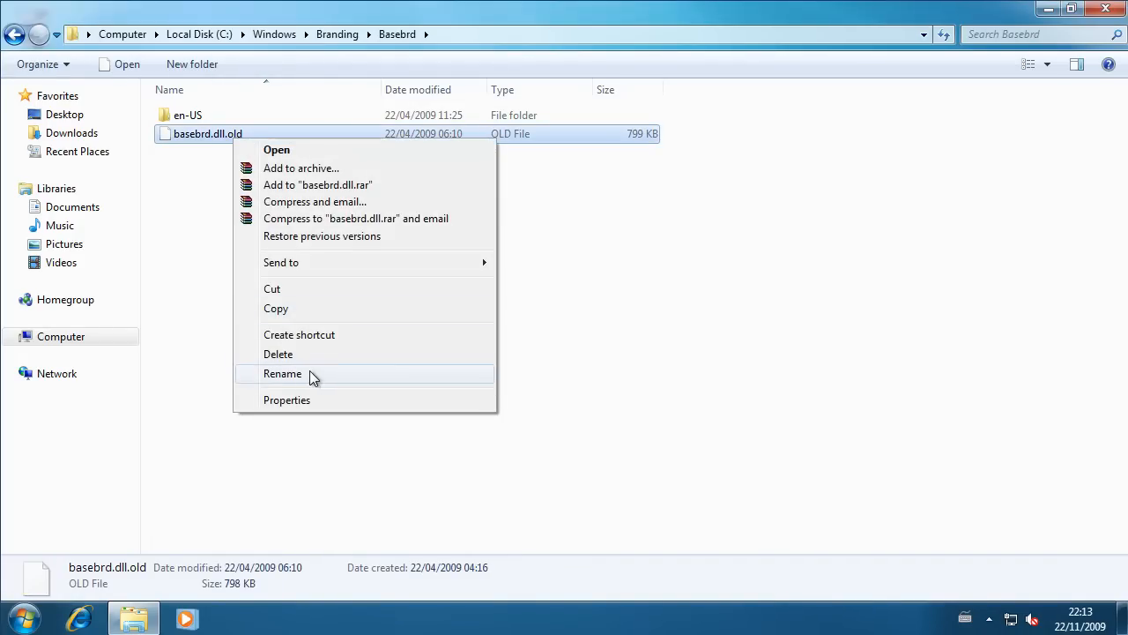
{"action": "left_click", "coordinate": [282, 373]}
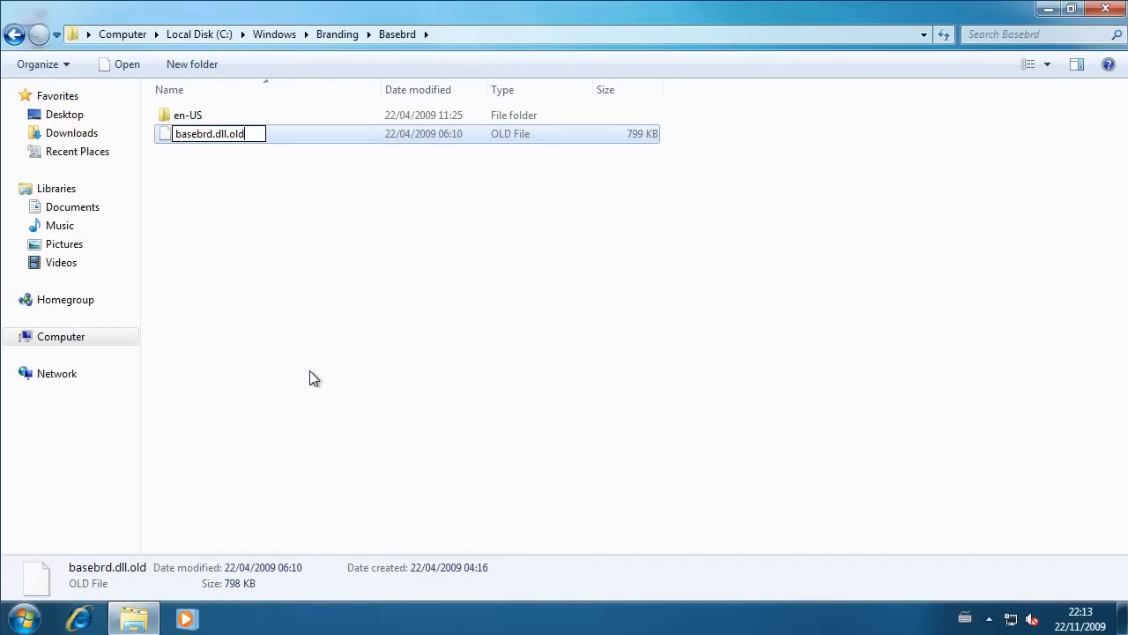
{"action": "key", "text": "Backspace"}
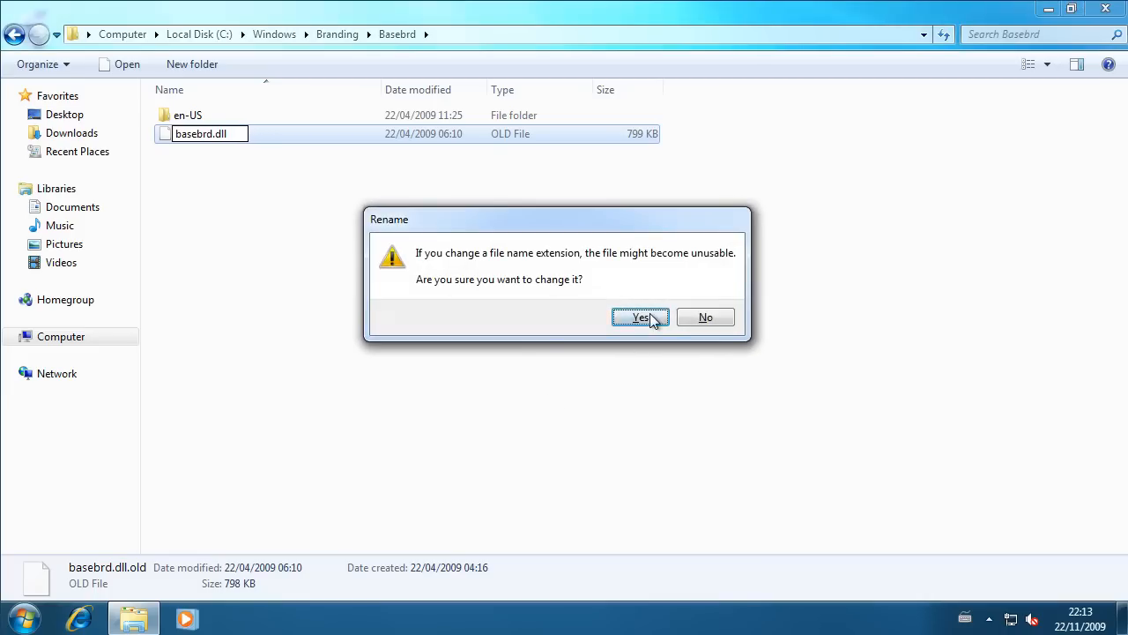
{"action": "left_click", "coordinate": [640, 317]}
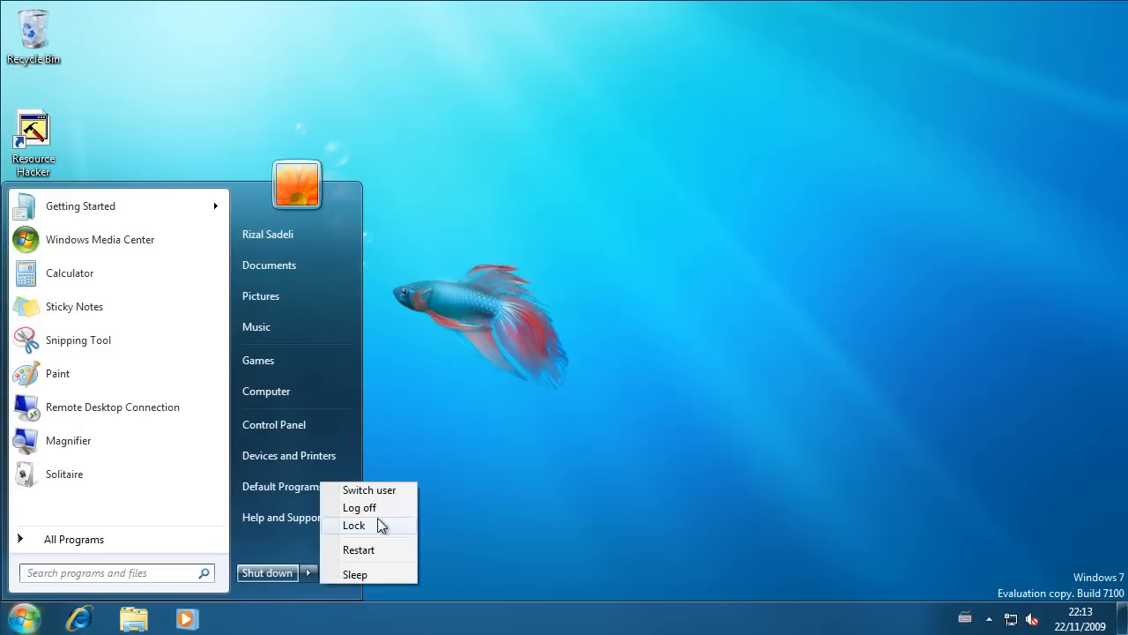
Log off, then pick the user account on the logon screen to sign back in
{"action": "left_click", "coordinate": [354, 524]}
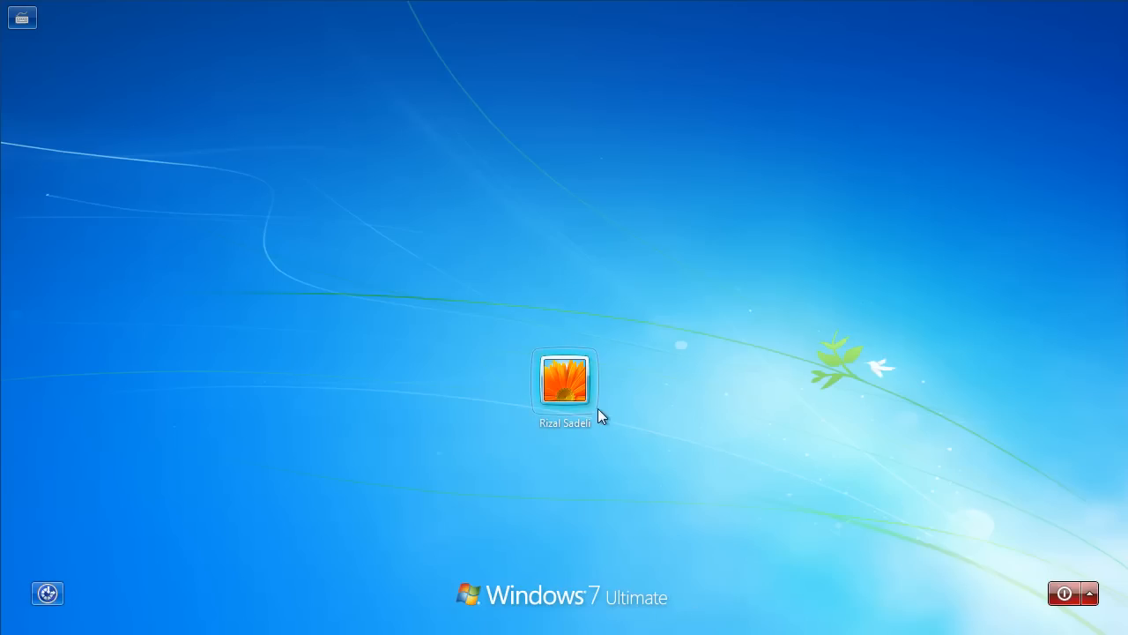
{"action": "left_click", "coordinate": [563, 381]}
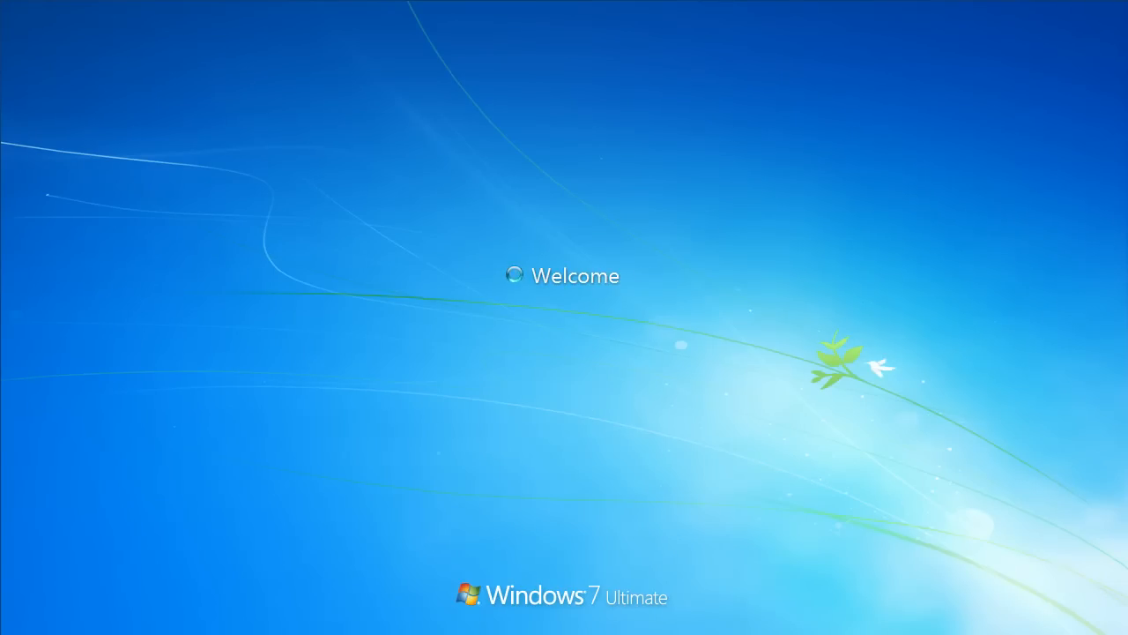